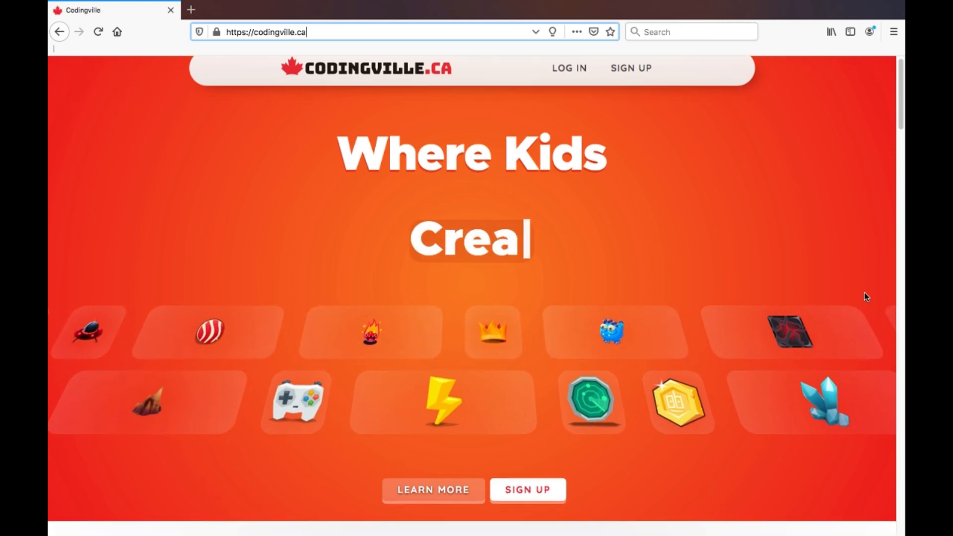
Scroll down through the Codingville landing page to reach the sign-up area.
scroll("down", 3)
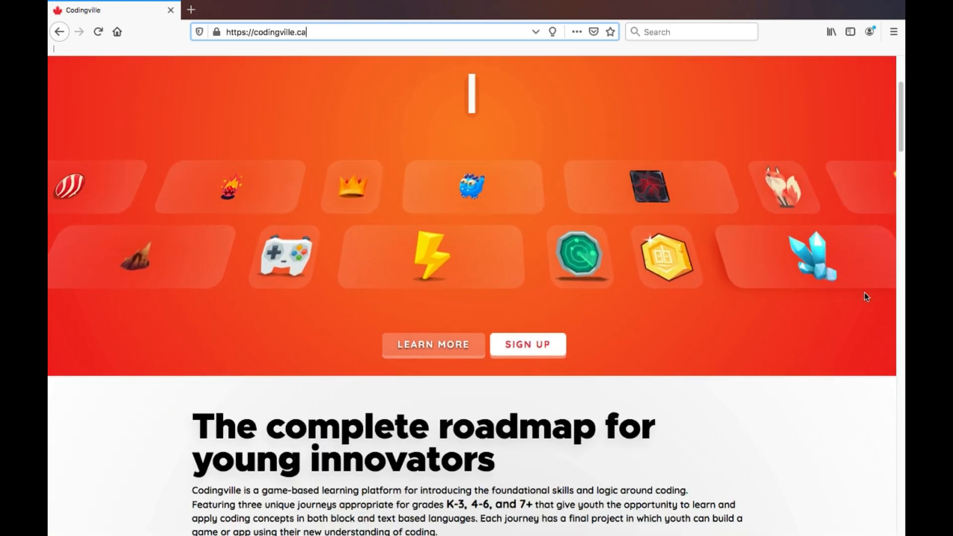
scroll("down", 3)
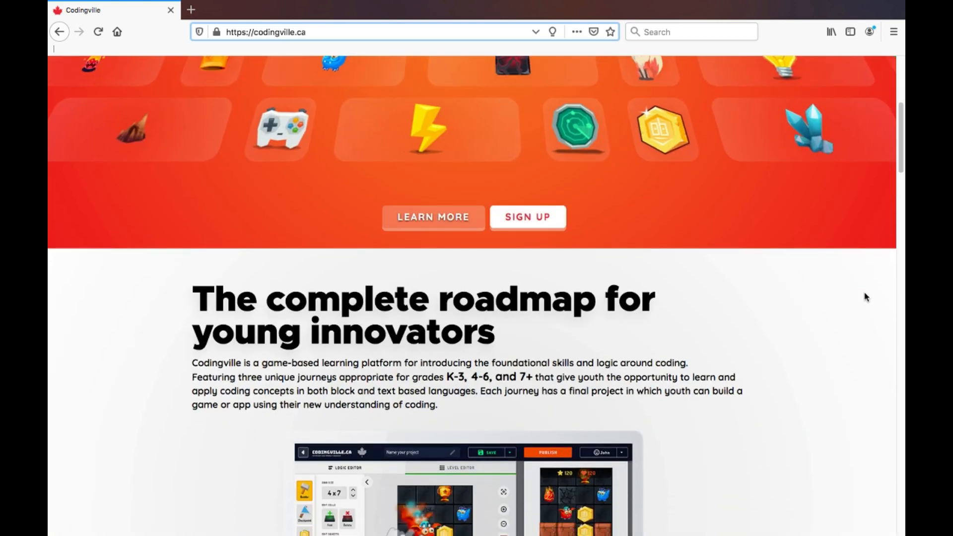
scroll("down", 3)
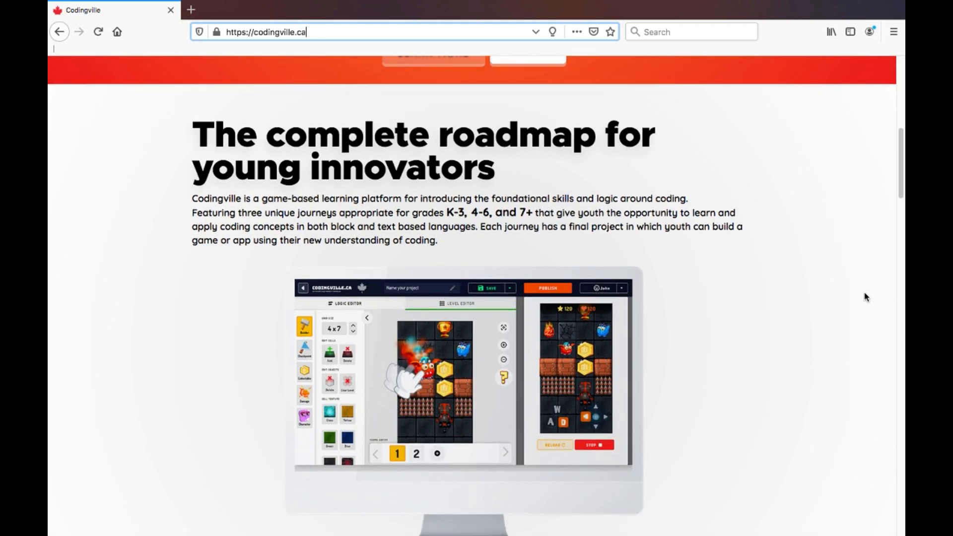
scroll("down", 3)
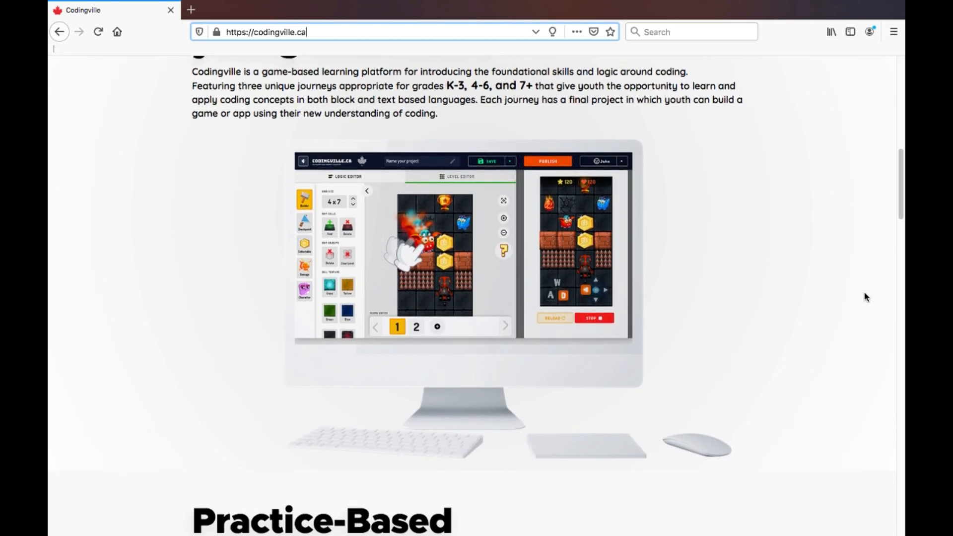
scroll("down", 3)
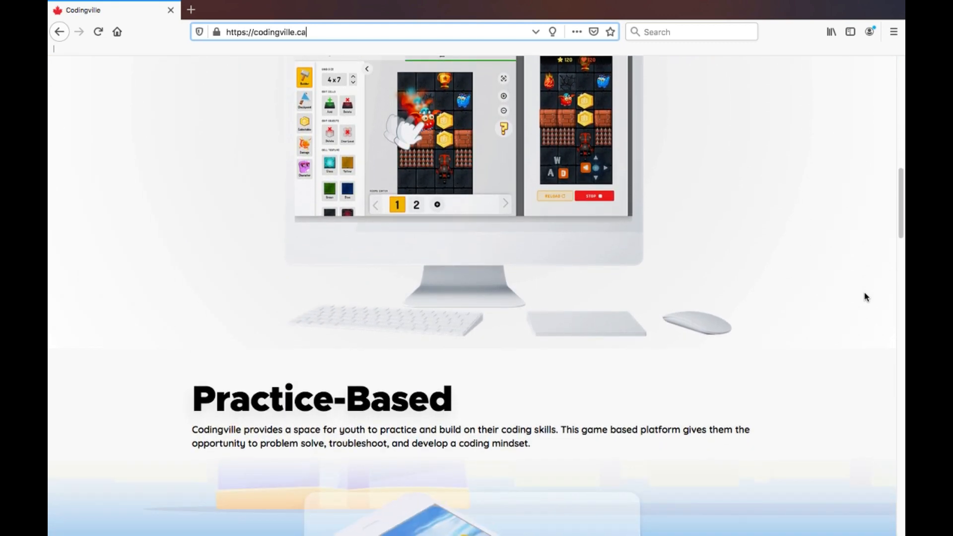
scroll("down", 3)
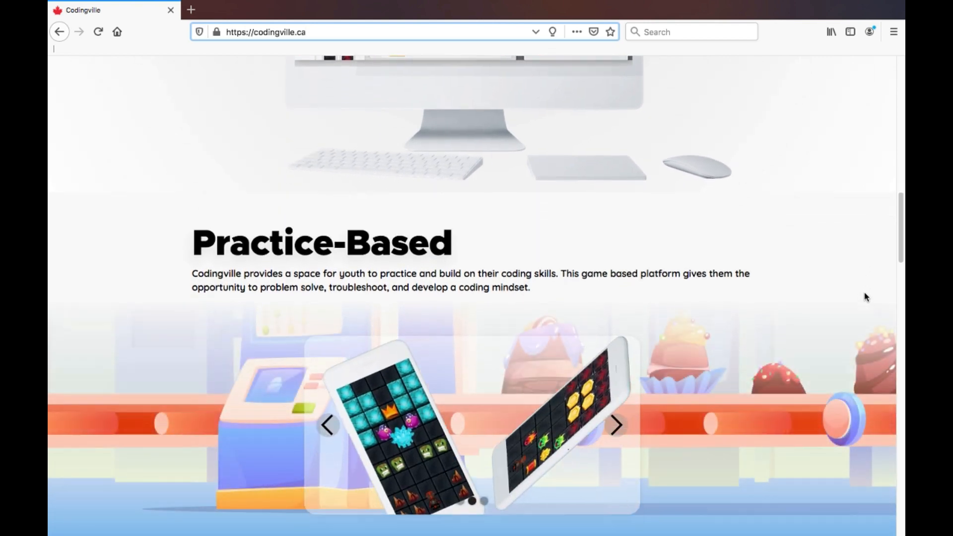
scroll("down", 3)
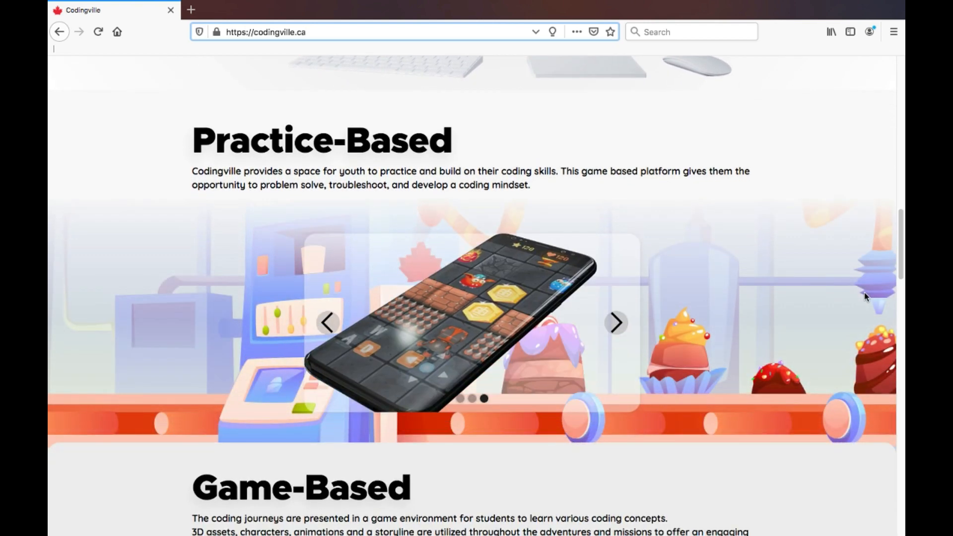
scroll("down", 3)
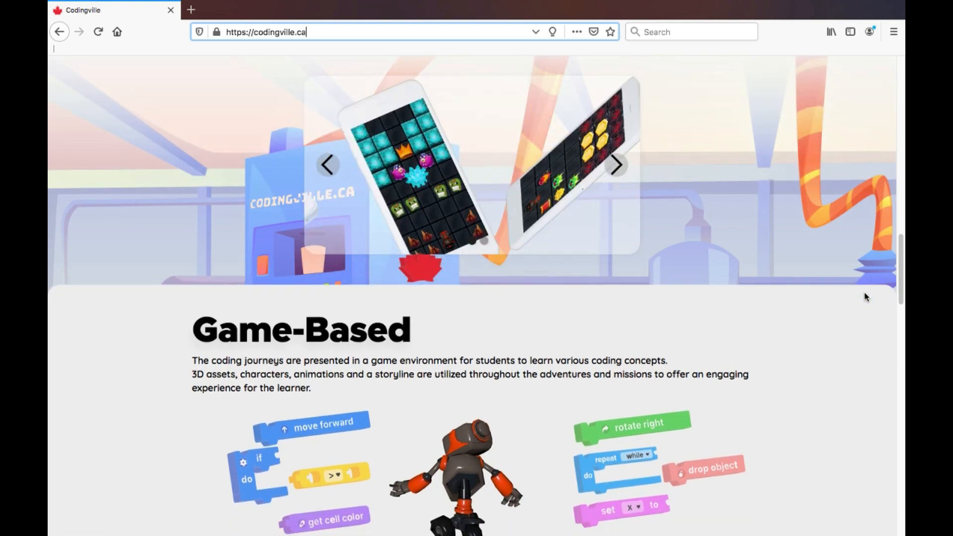
scroll("down", 3)
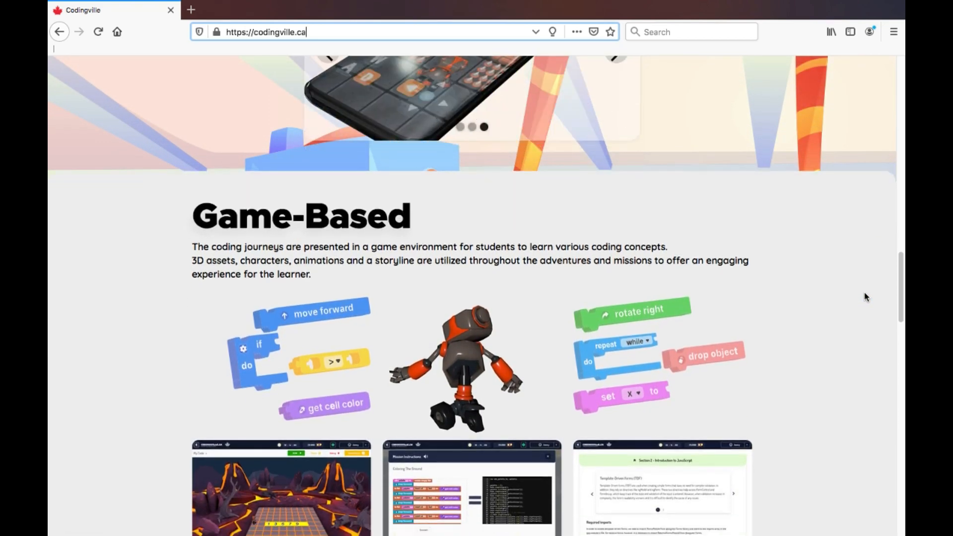
scroll("down", 3)
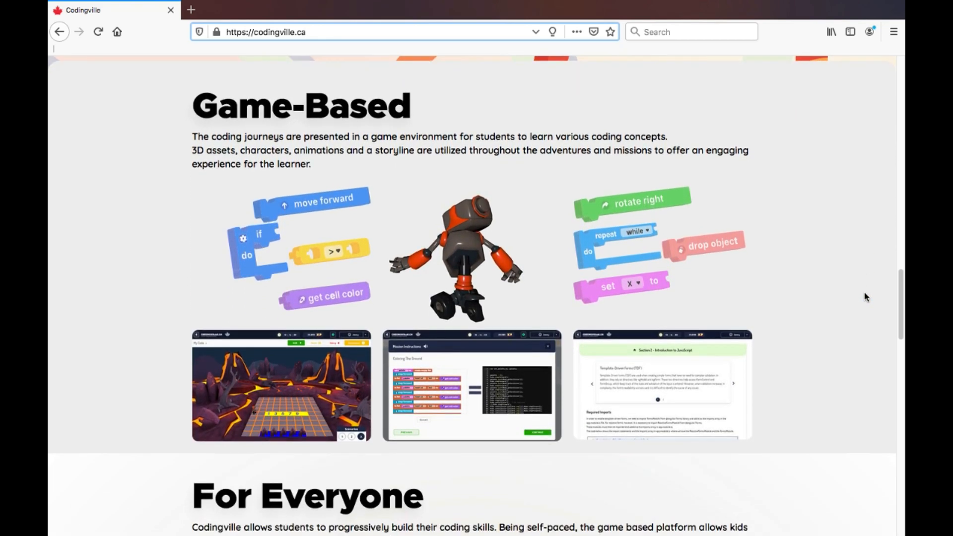
scroll("down", 3)
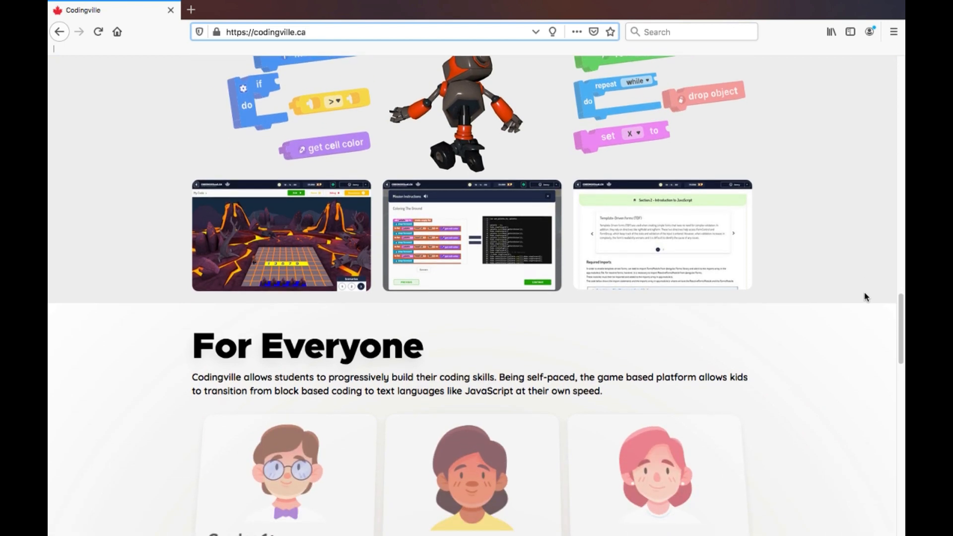
scroll("down", 3)
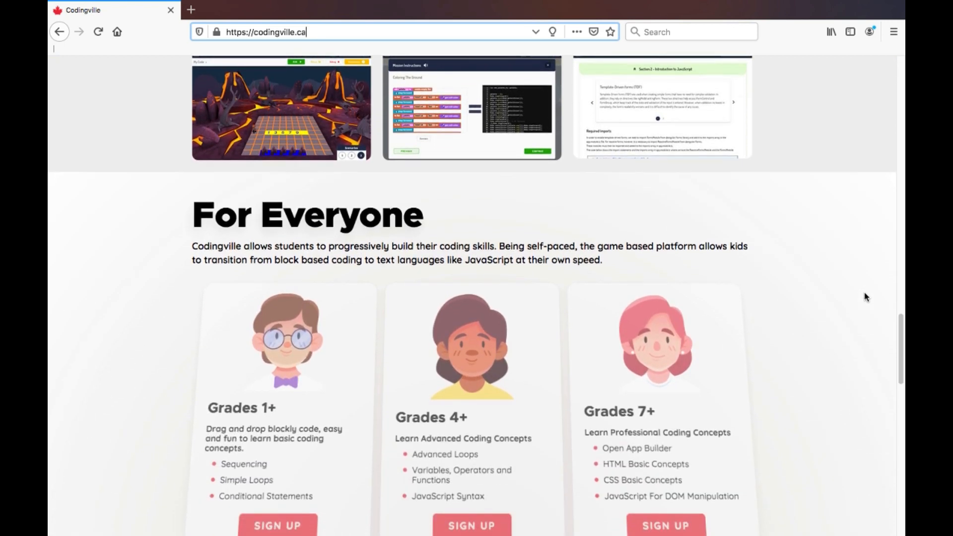
scroll("down", 3)
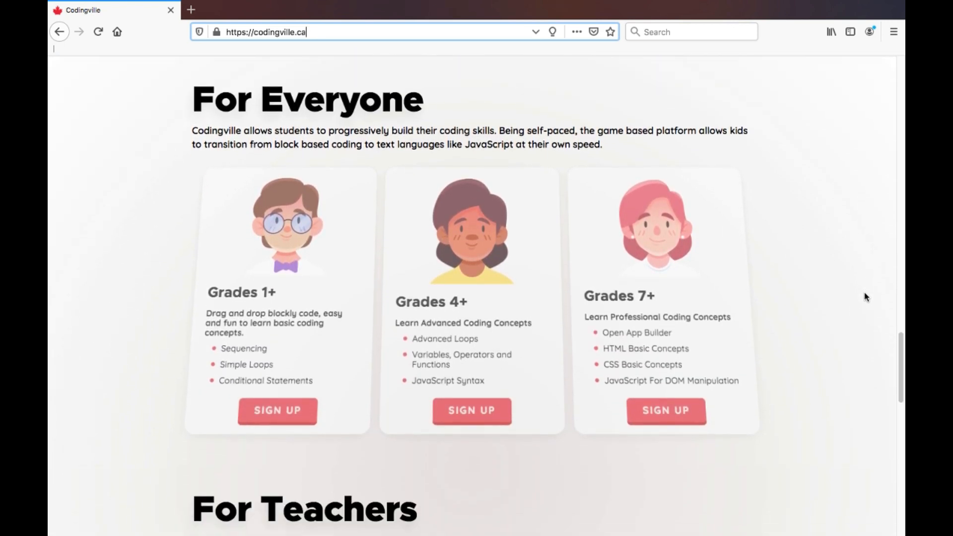
scroll("down", 3)
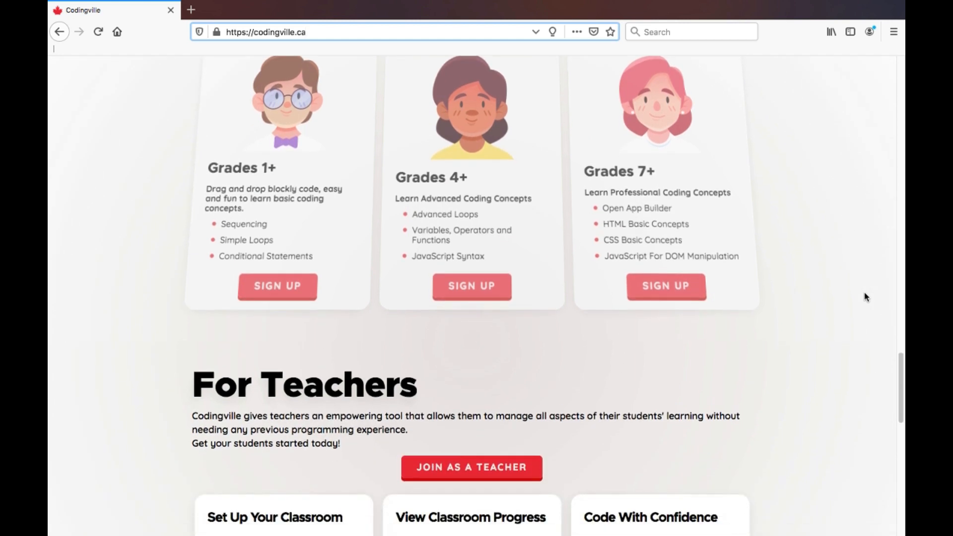
scroll("down", 3)
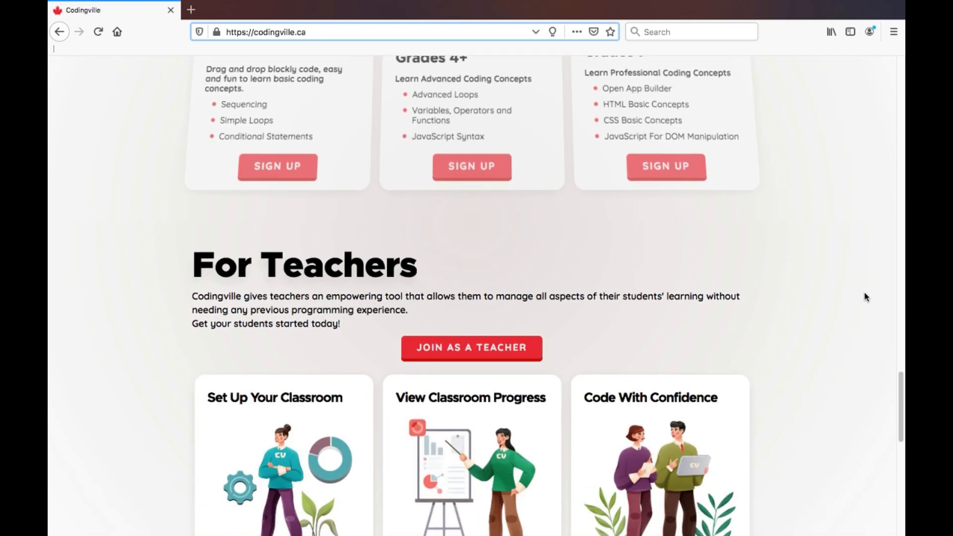
scroll("down", 3)
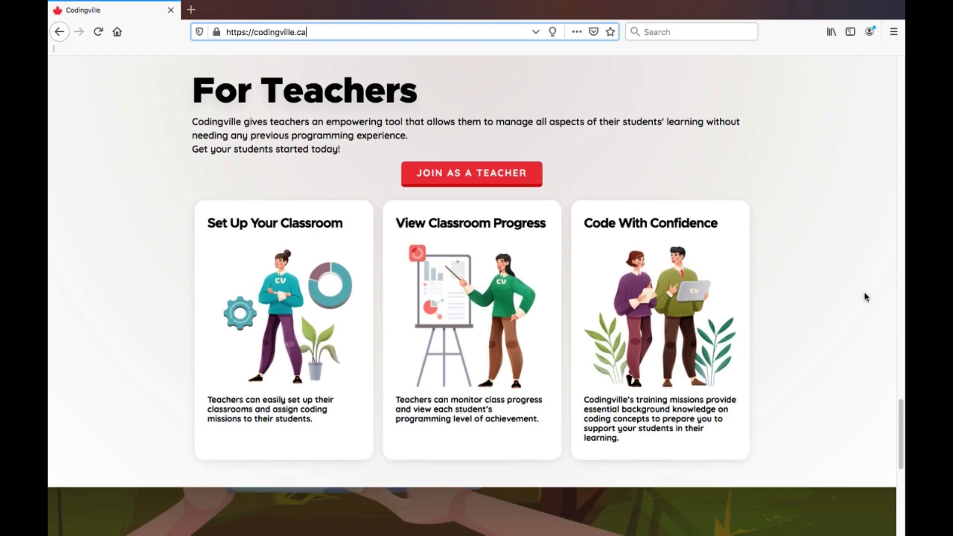
scroll("down", 3)
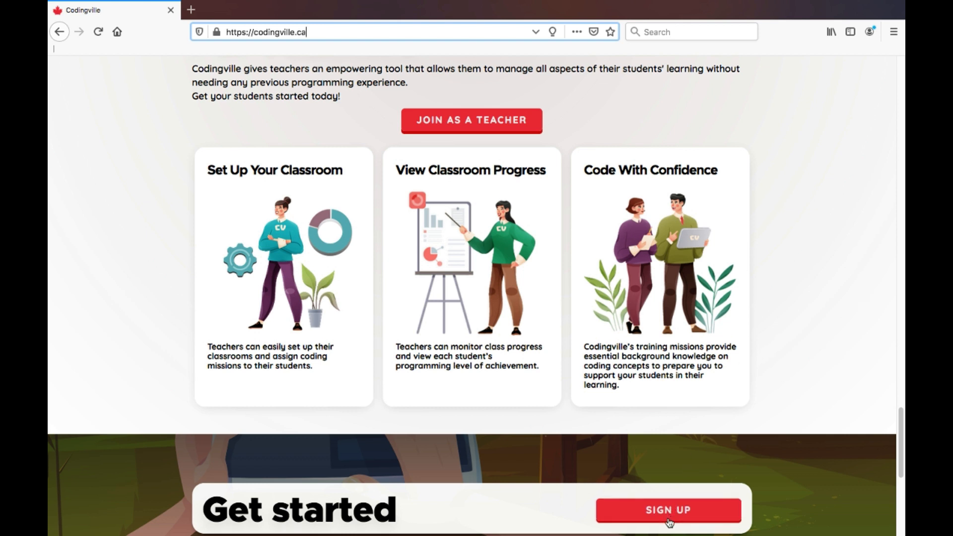
Log in with the saved teacher credentials via SIGN UP then Log In, reaching the teacher dashboard.
left_click(667, 510)
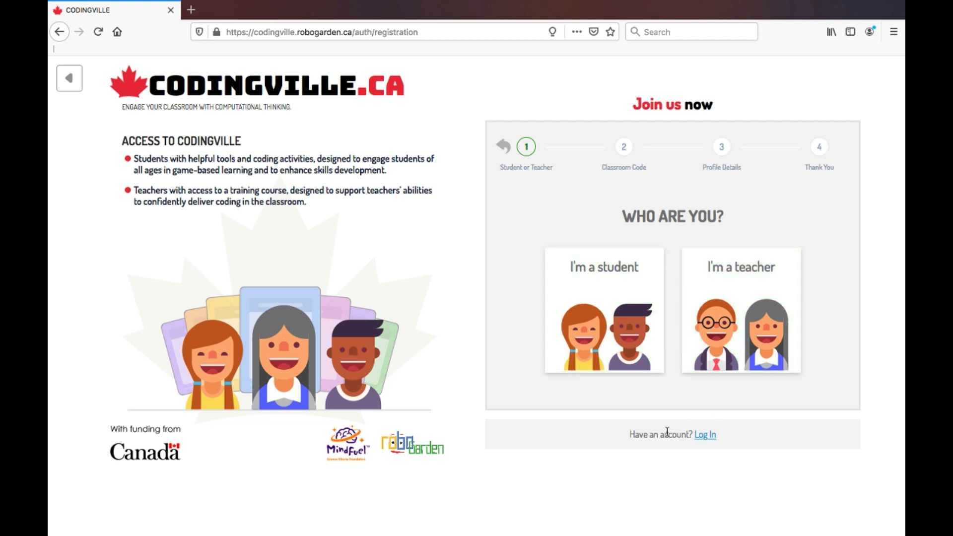
left_click(705, 435)
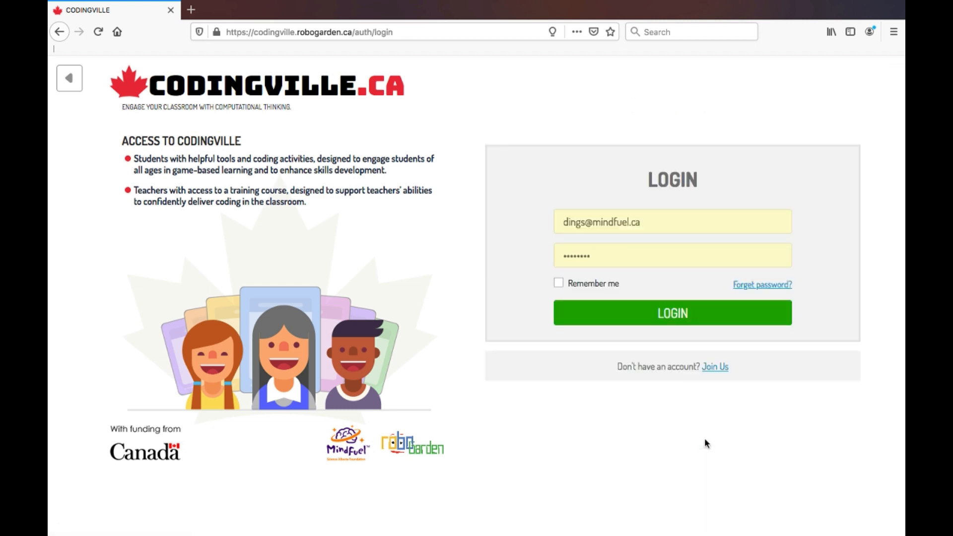
left_click(672, 313)
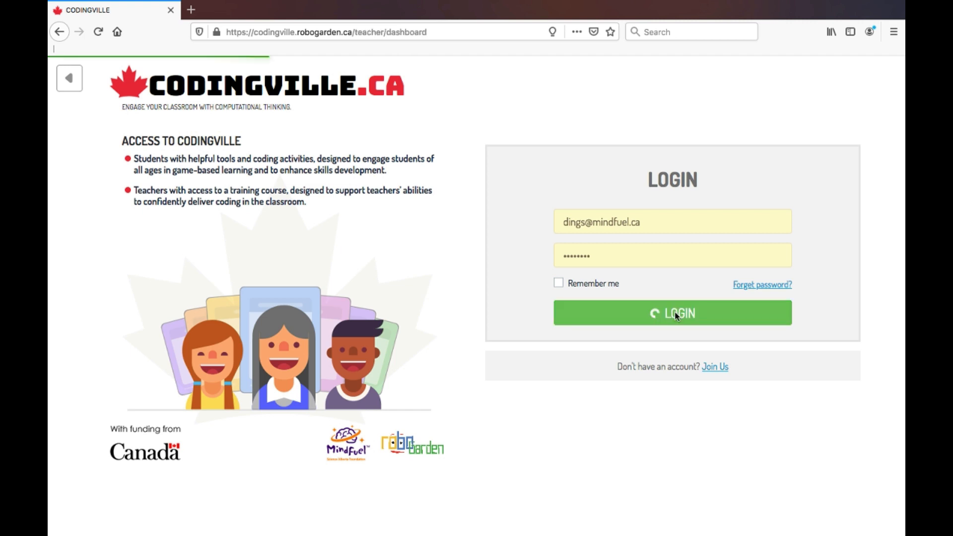
left_click(672, 313)
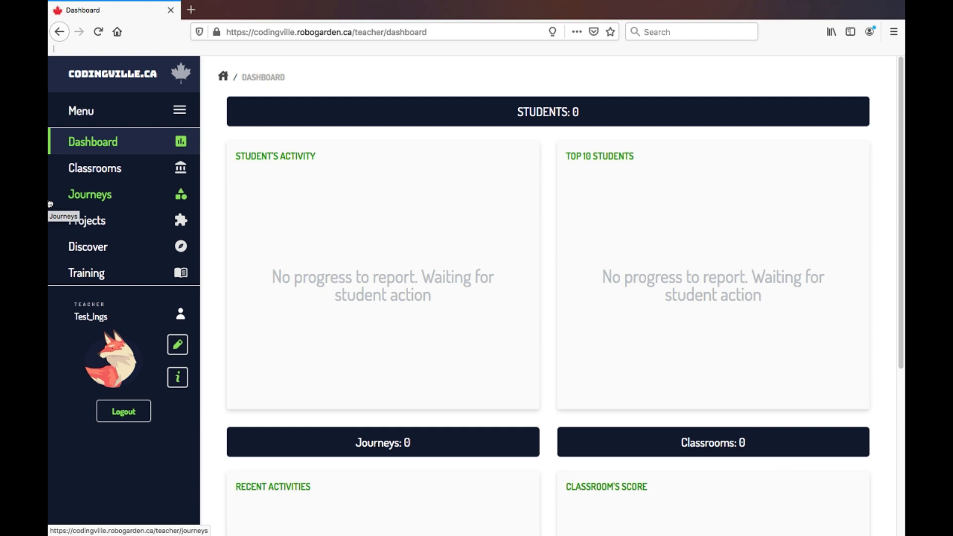
mouse_move(219, 199)
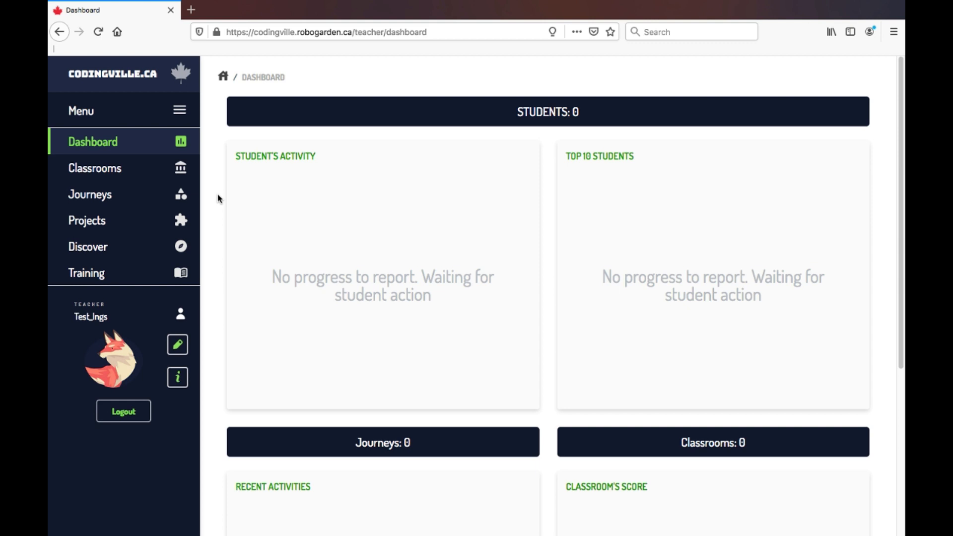
scroll("up", 3)
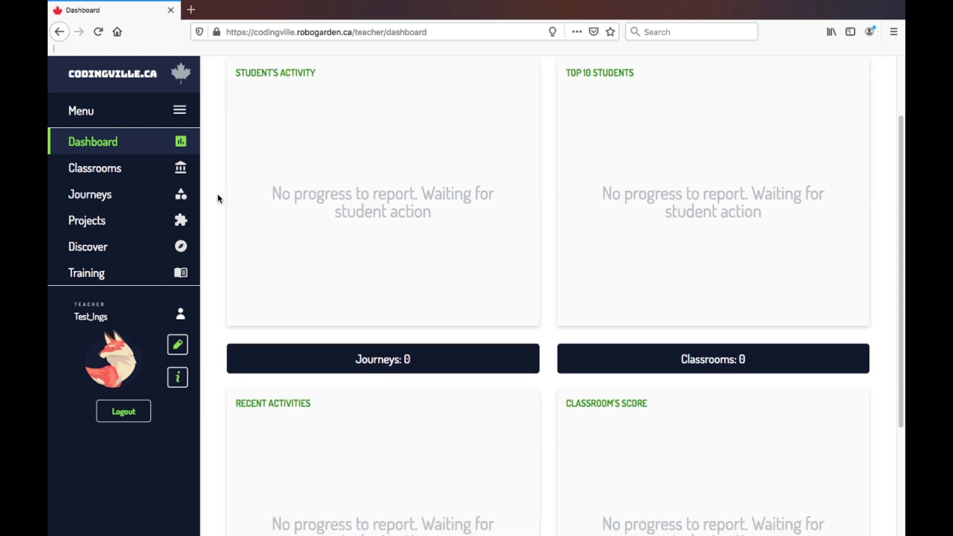
scroll("down", 3)
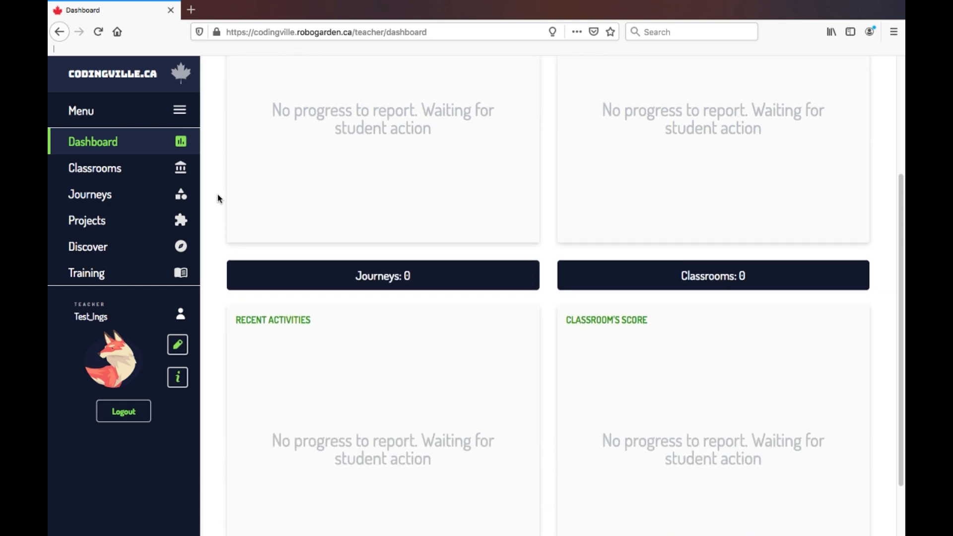
scroll("down", 3)
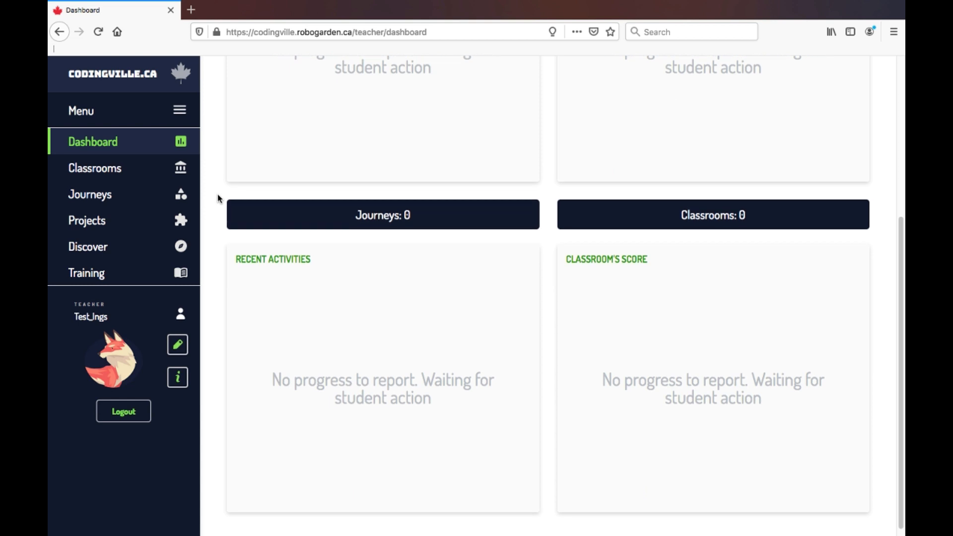
scroll("down", 3)
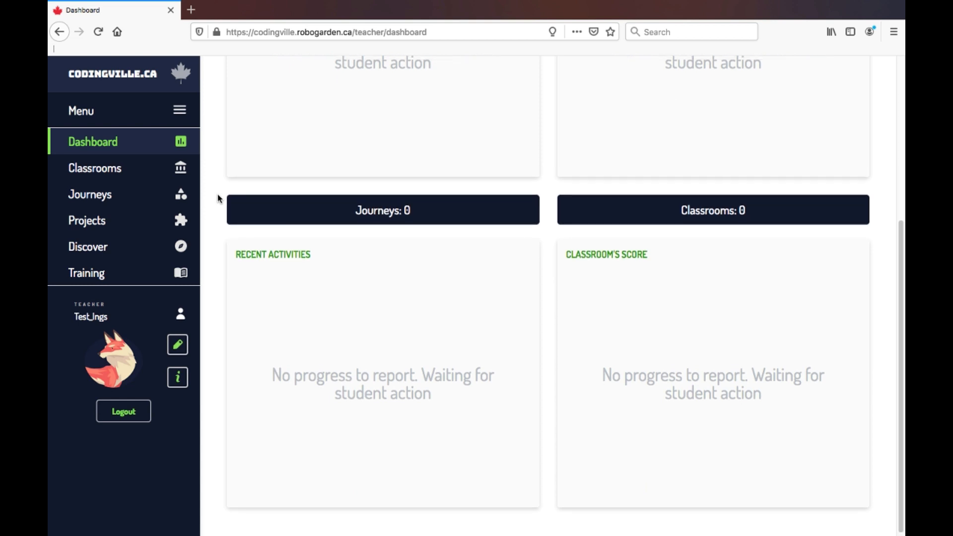
scroll("up", 3)
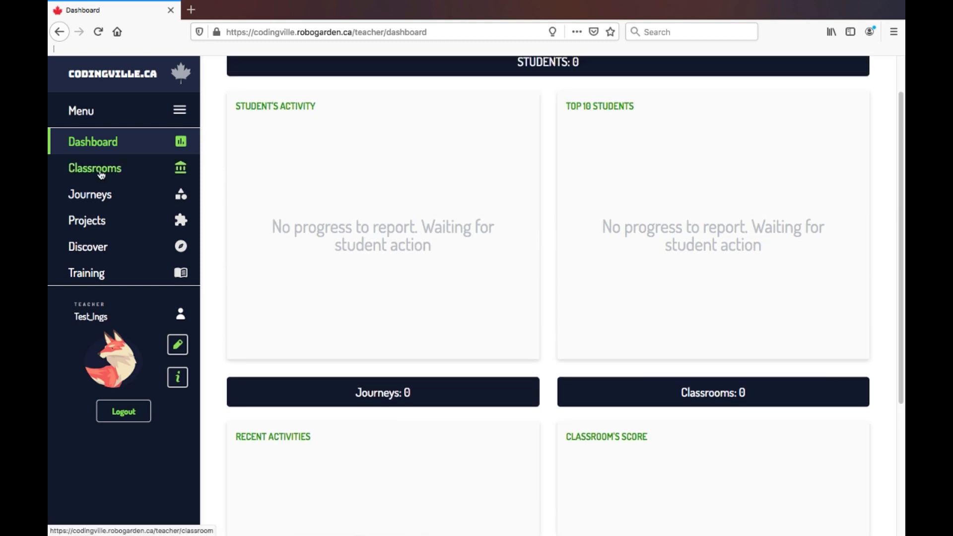
From the Classrooms page, create a classroom named Demo with grade G03.
left_click(95, 168)
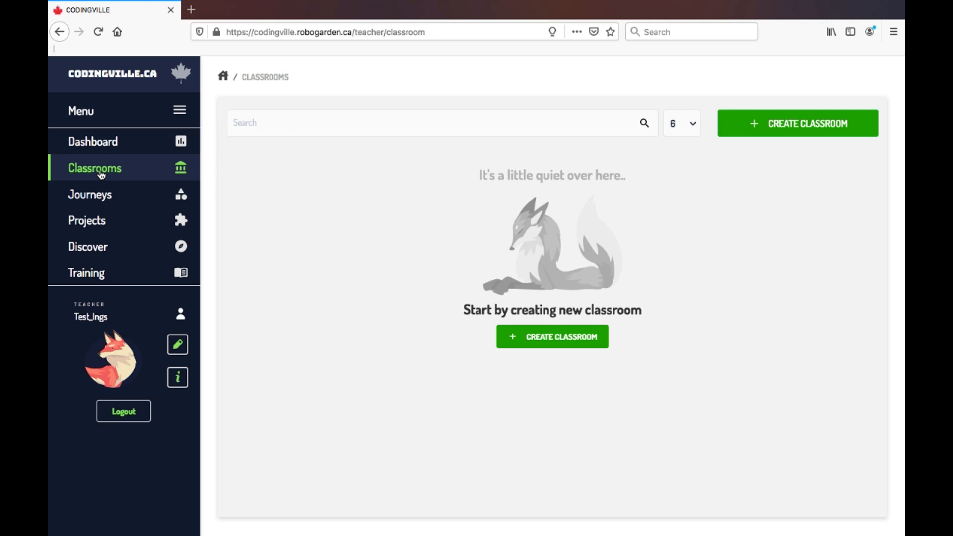
mouse_move(465, 240)
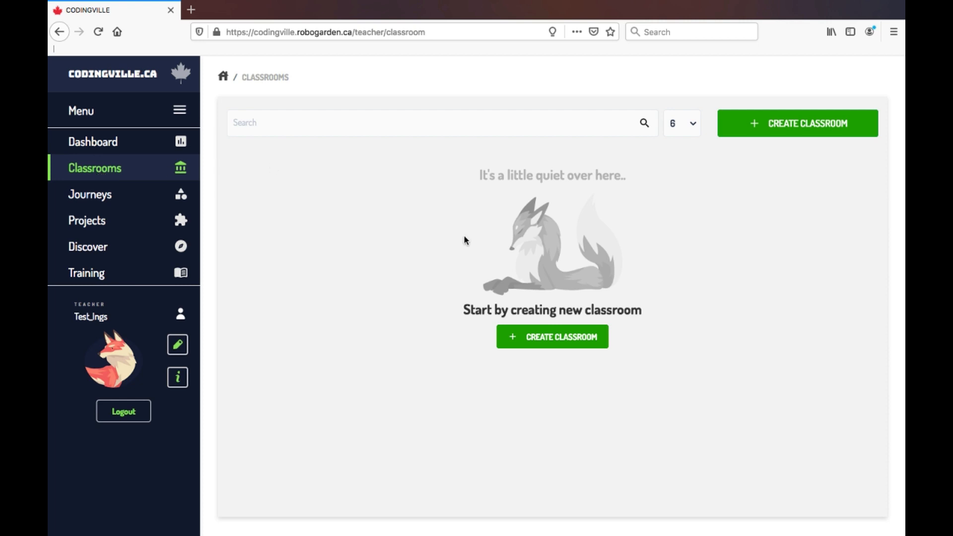
left_click(551, 336)
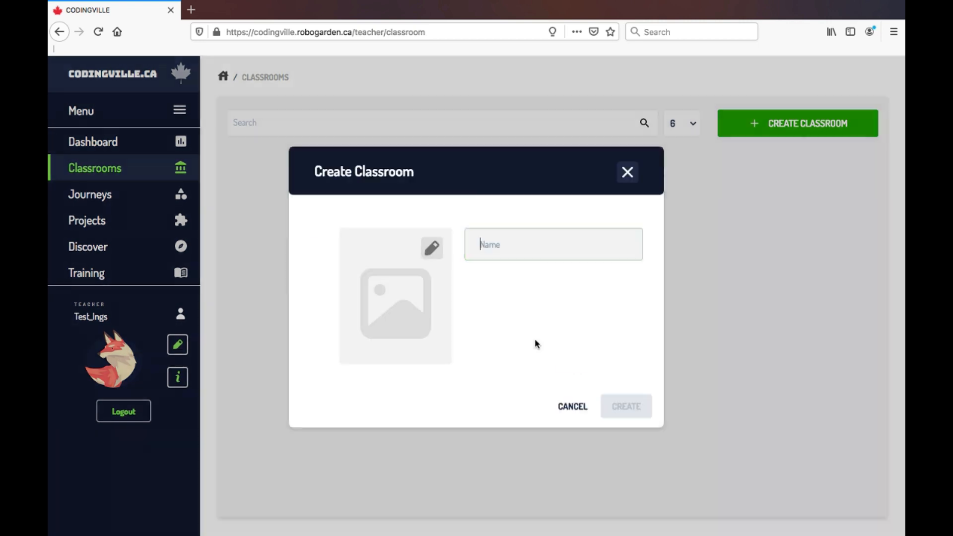
type("De")
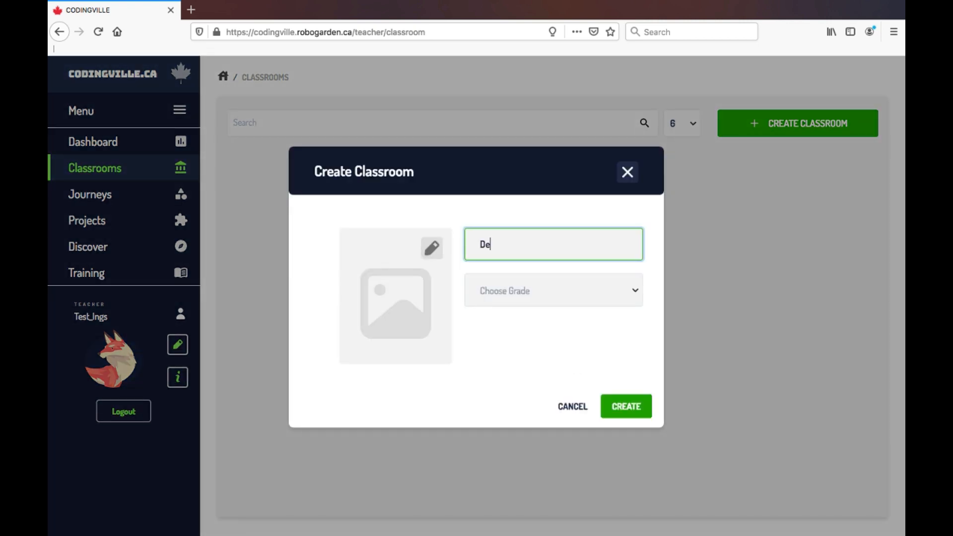
left_click(552, 291)
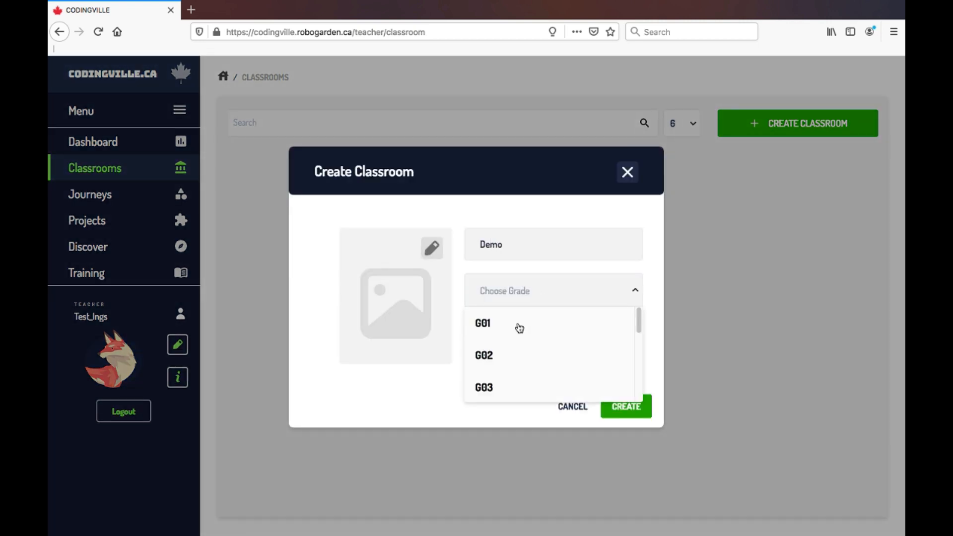
left_click(484, 387)
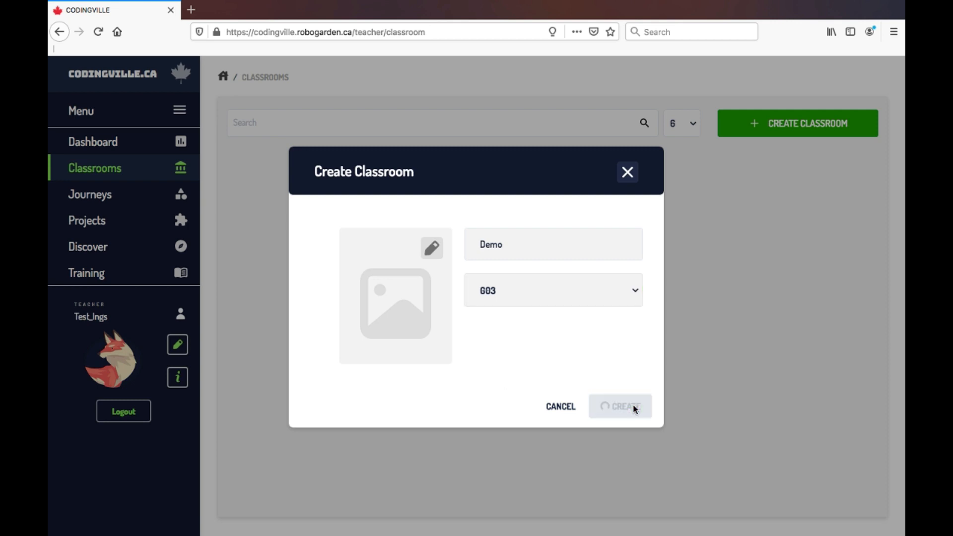
left_click(620, 406)
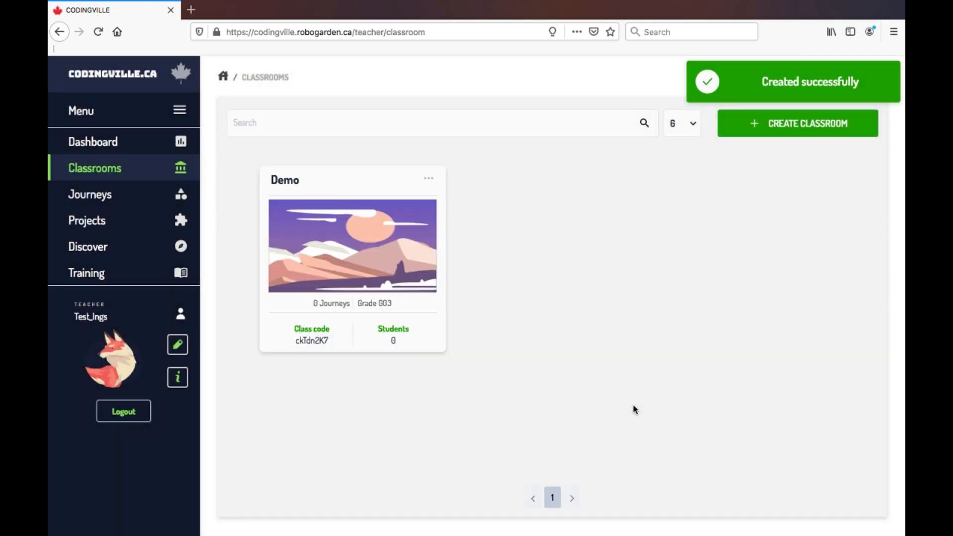
mouse_move(602, 393)
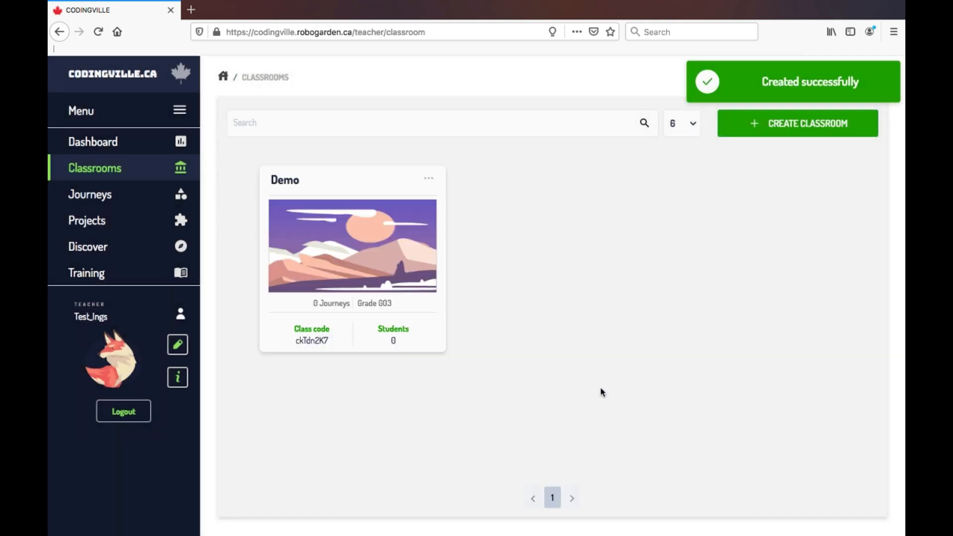
Open the Demo classroom and view its Projects and Students sections, both empty.
left_click(351, 246)
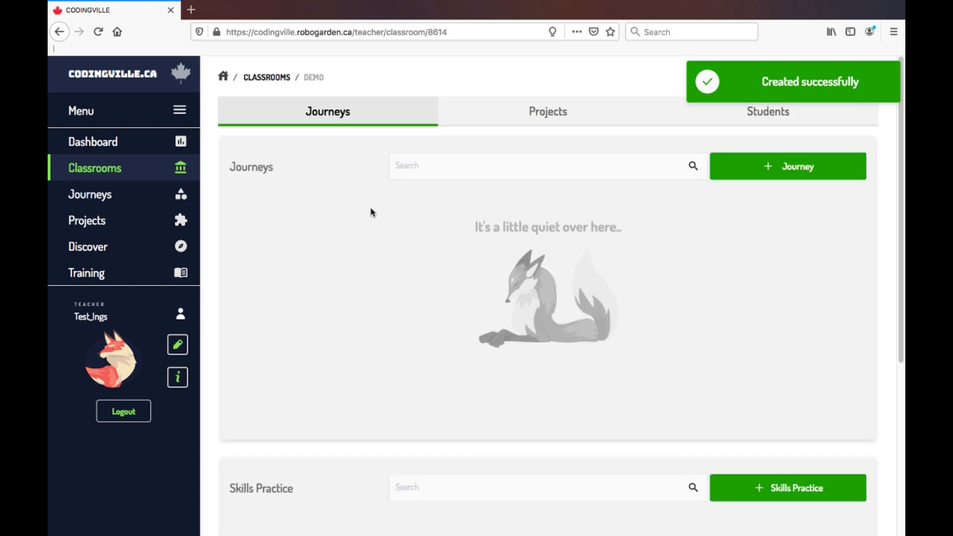
mouse_move(773, 177)
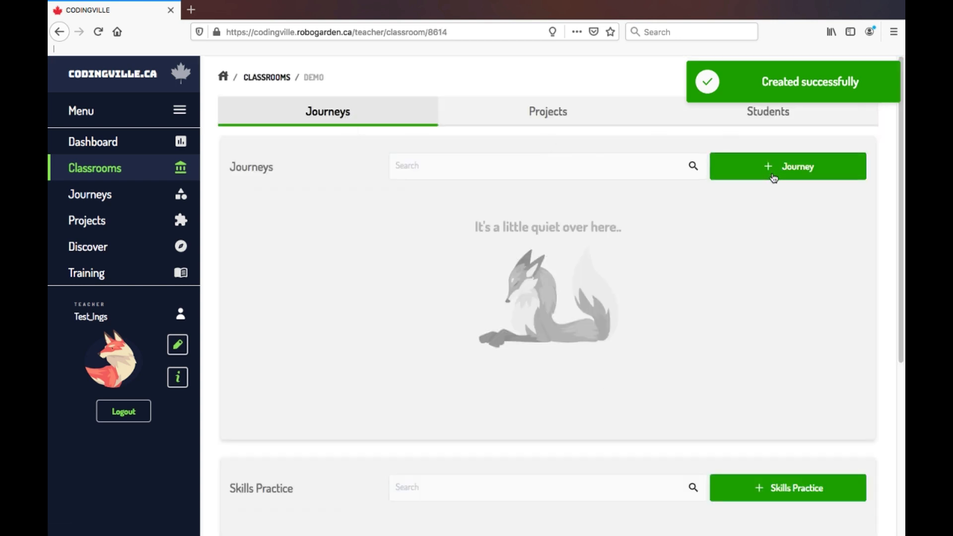
left_click(546, 112)
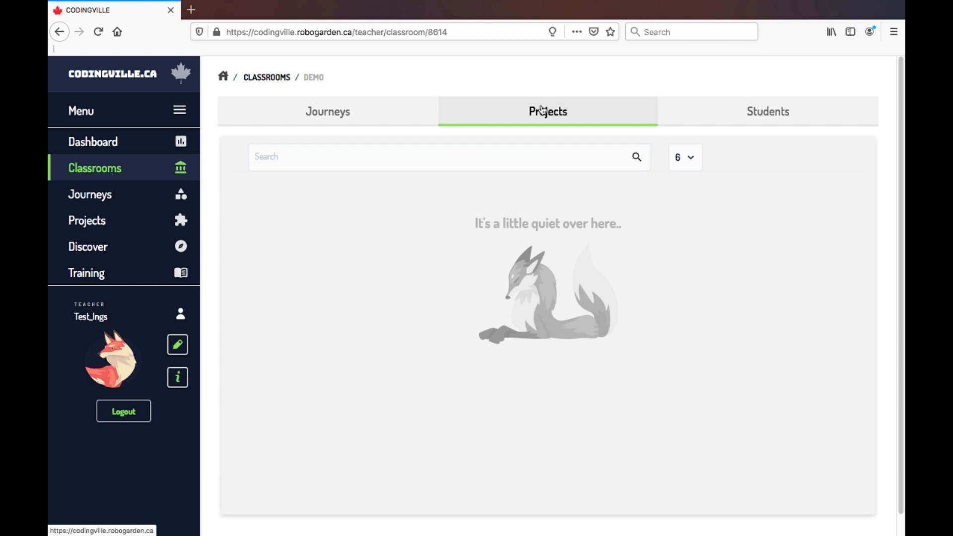
left_click(775, 111)
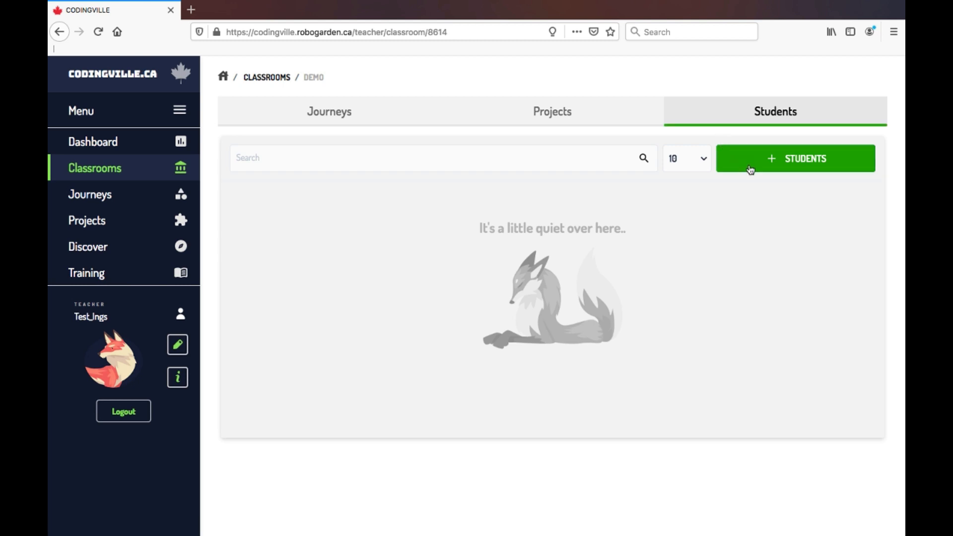
View the Add Student options for Demo, then go to the Journeys catalogue.
left_click(795, 158)
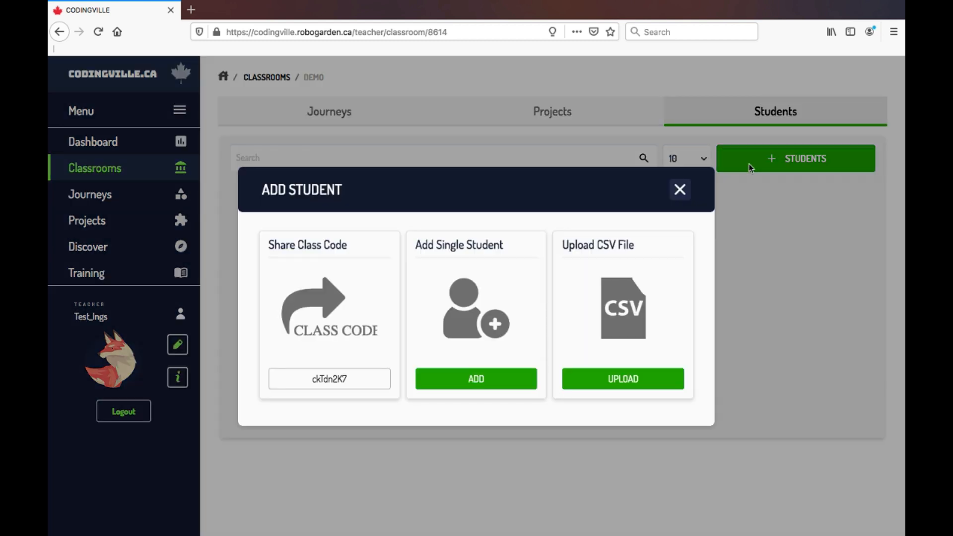
mouse_move(579, 165)
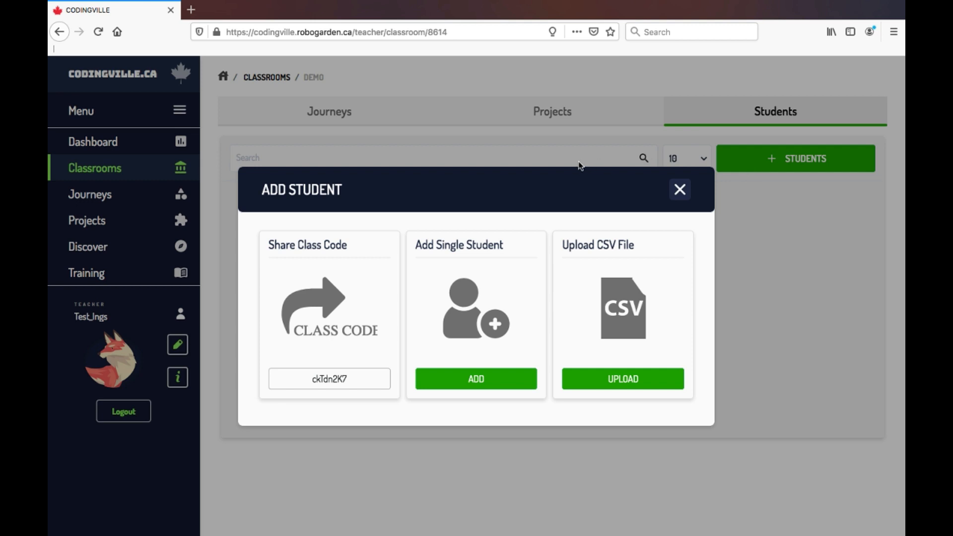
mouse_move(346, 406)
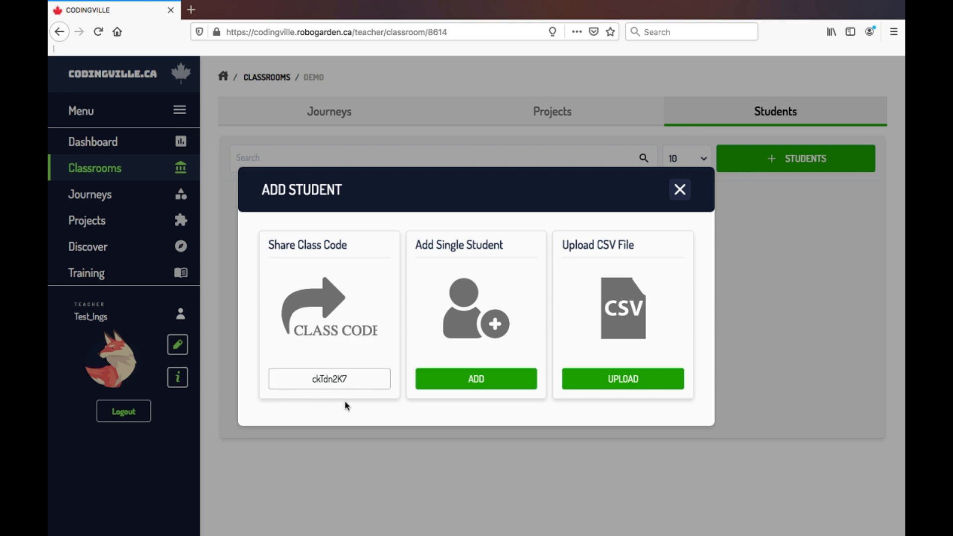
mouse_move(463, 399)
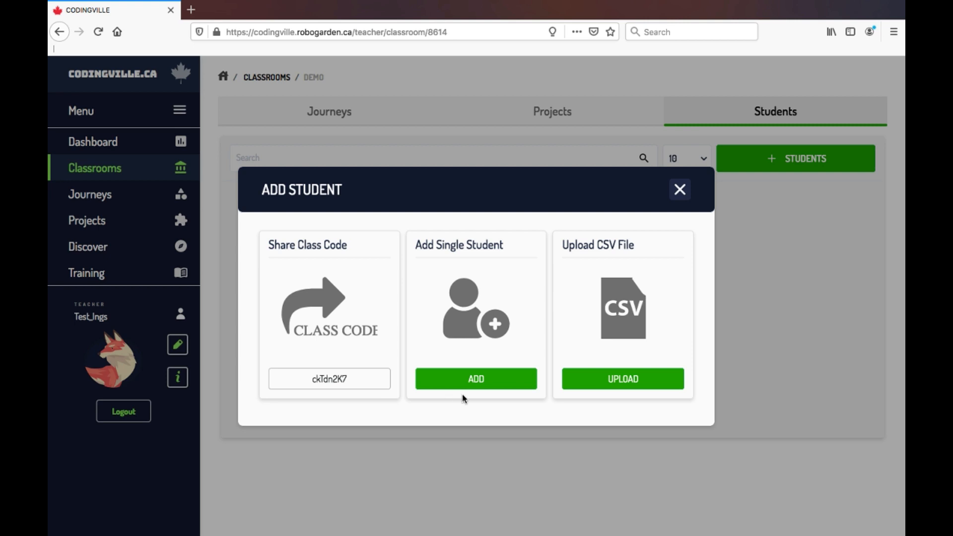
mouse_move(595, 396)
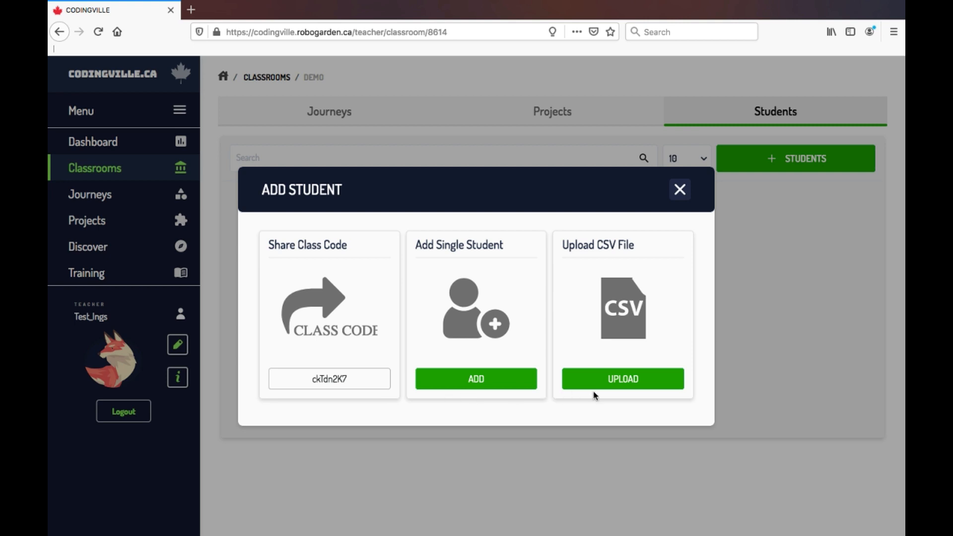
mouse_move(600, 400)
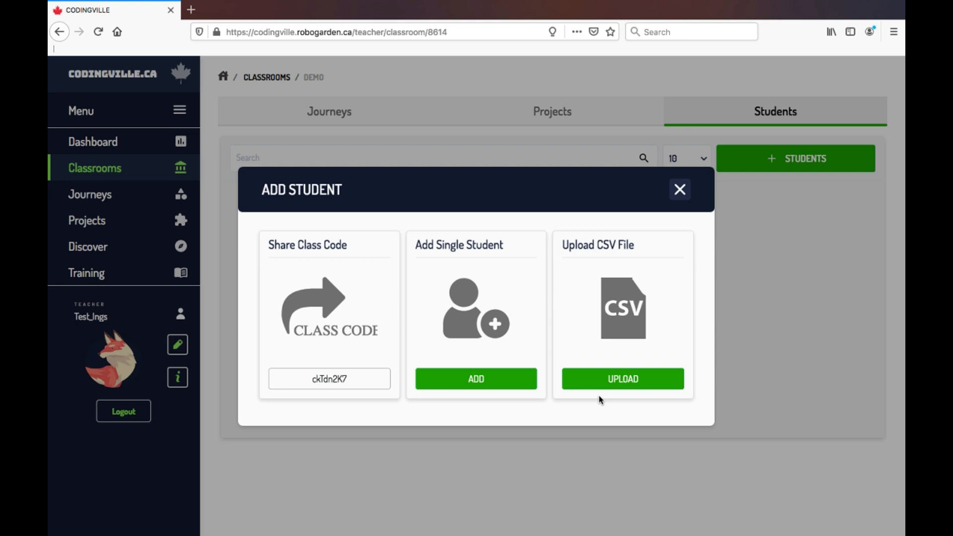
mouse_move(579, 391)
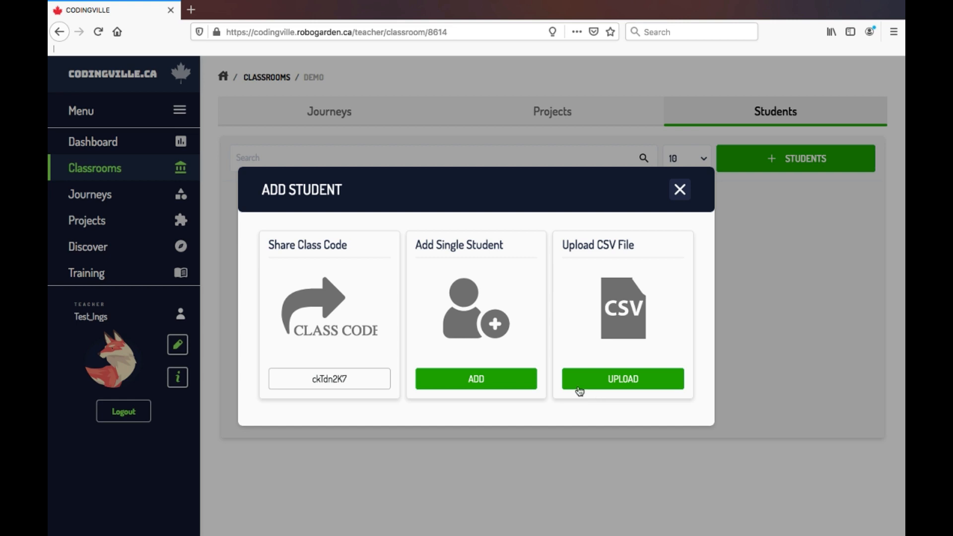
mouse_move(337, 418)
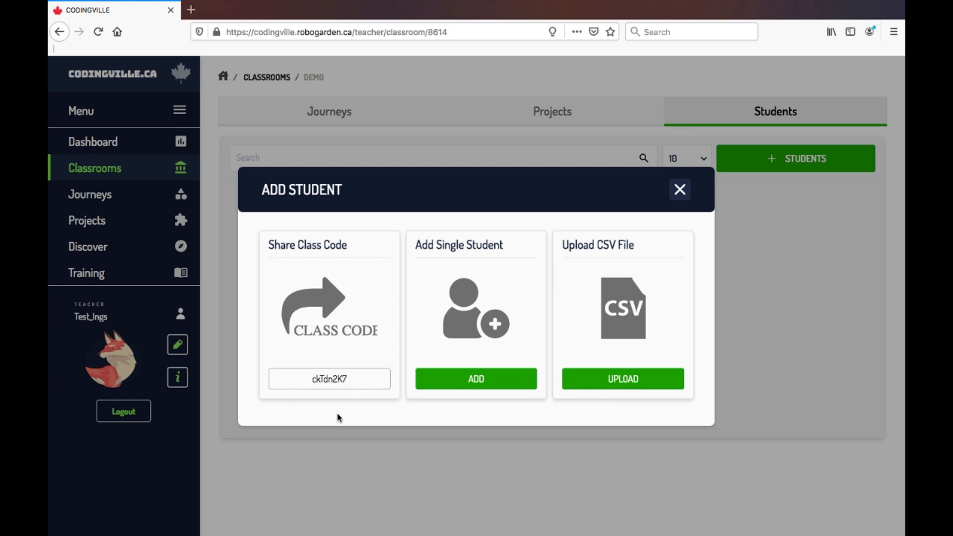
mouse_move(389, 418)
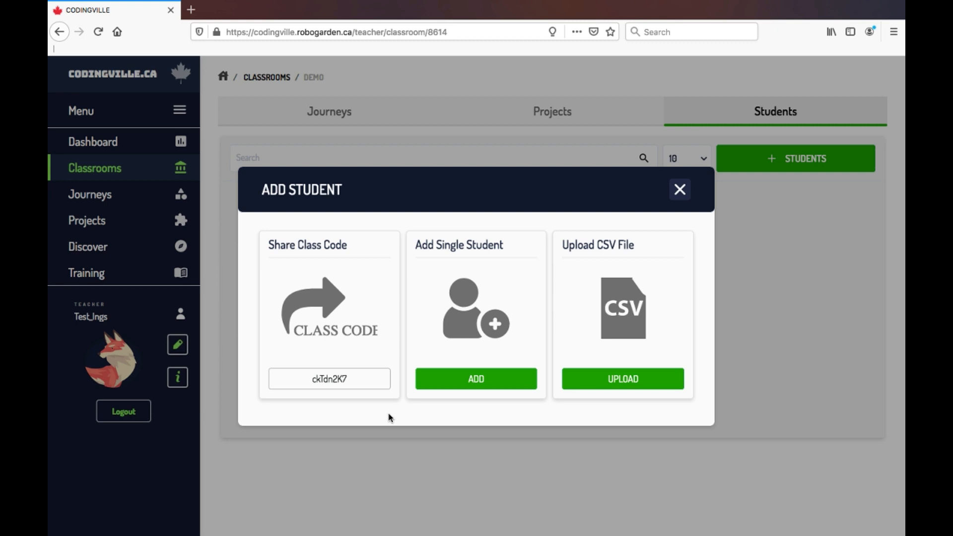
mouse_move(50, 236)
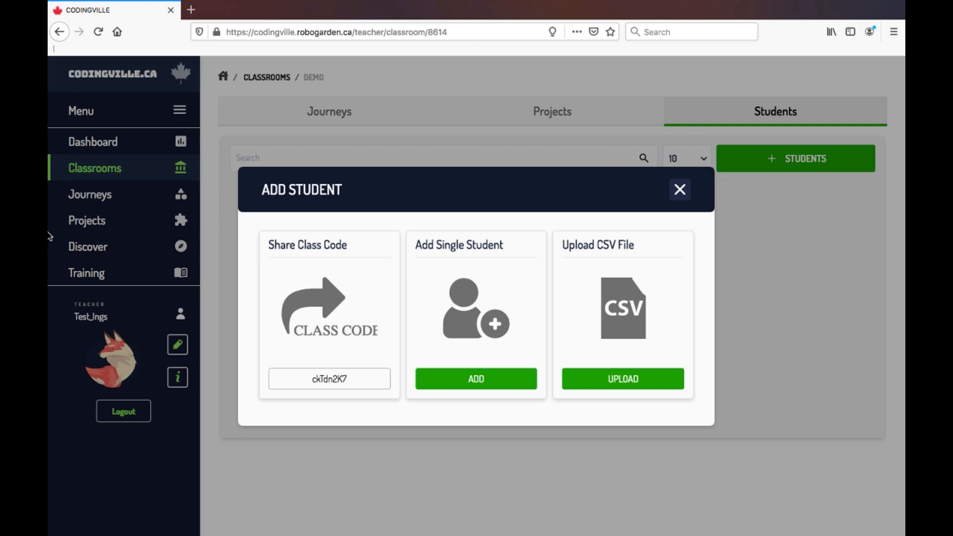
mouse_move(60, 196)
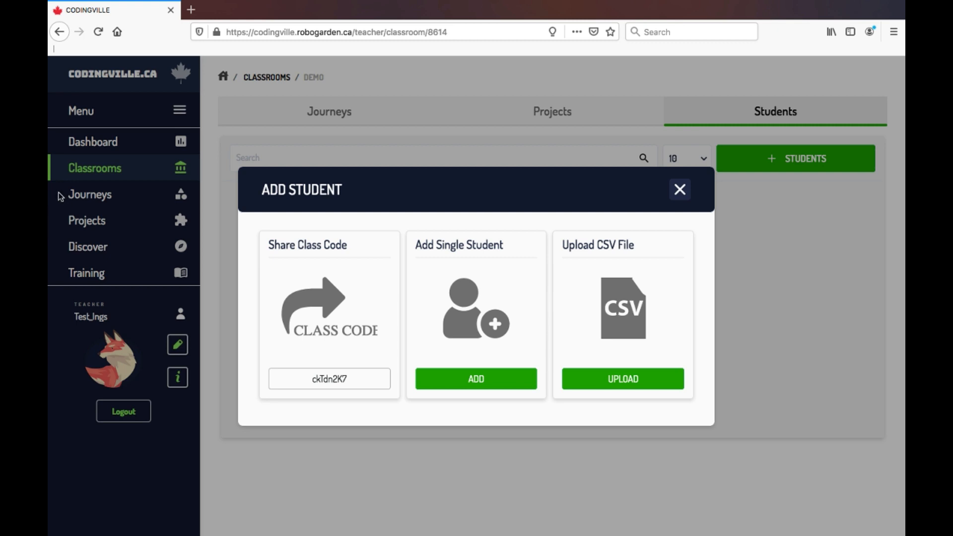
left_click(90, 193)
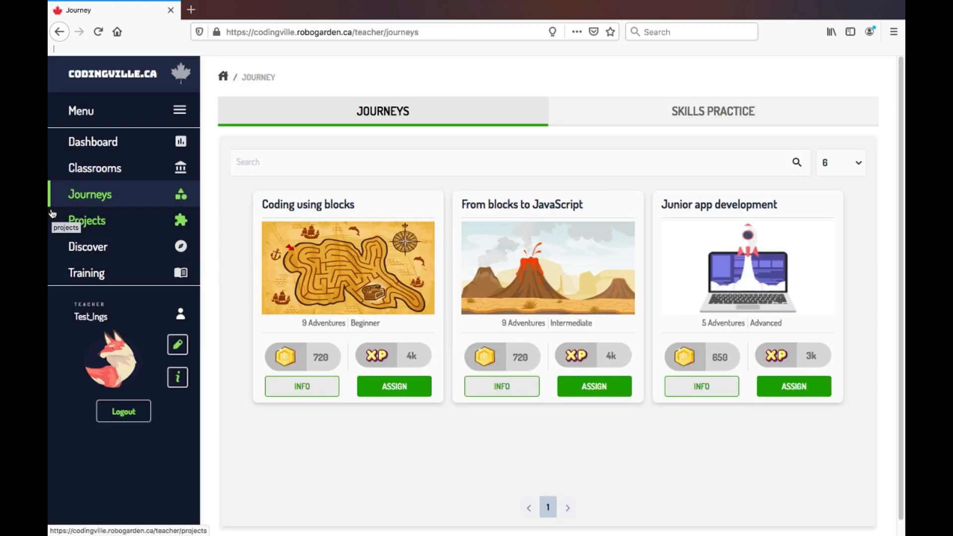
mouse_move(72, 226)
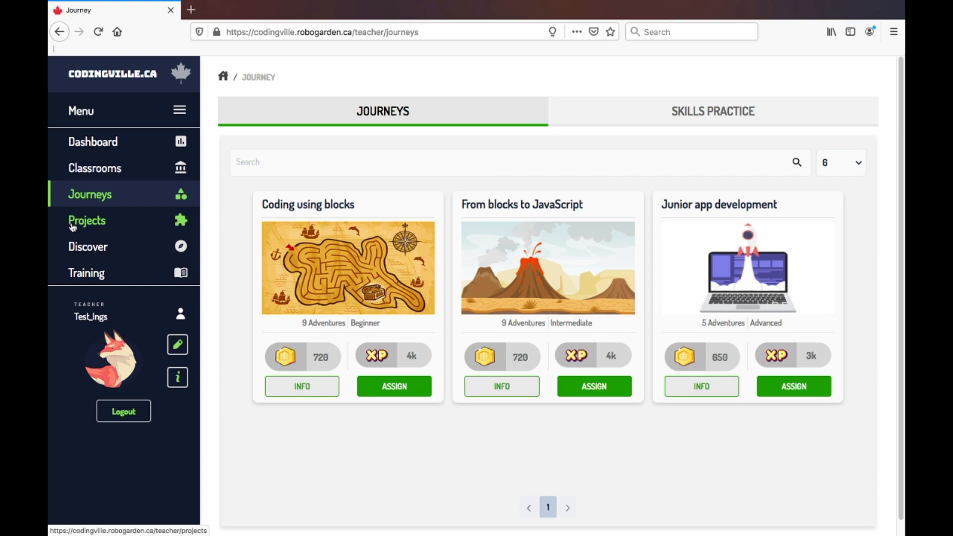
mouse_move(289, 414)
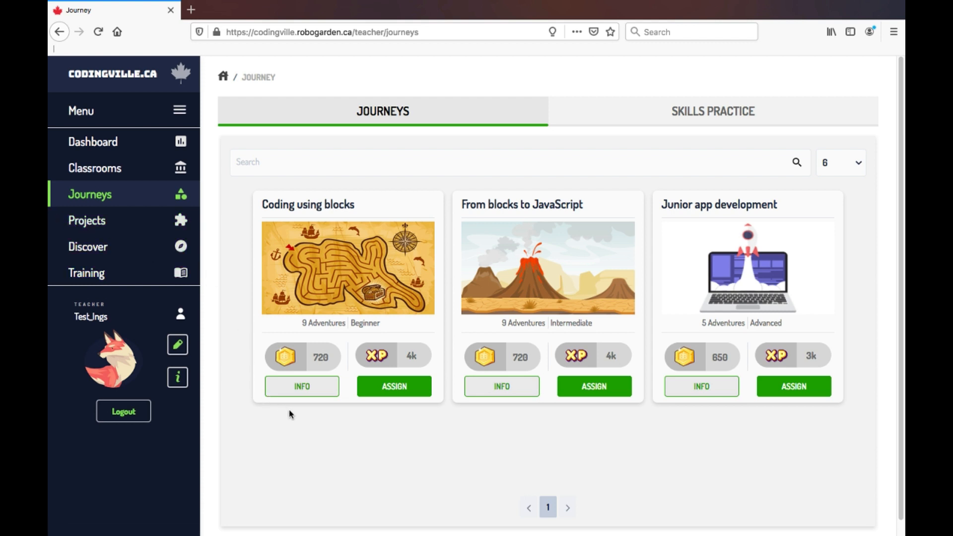
mouse_move(307, 391)
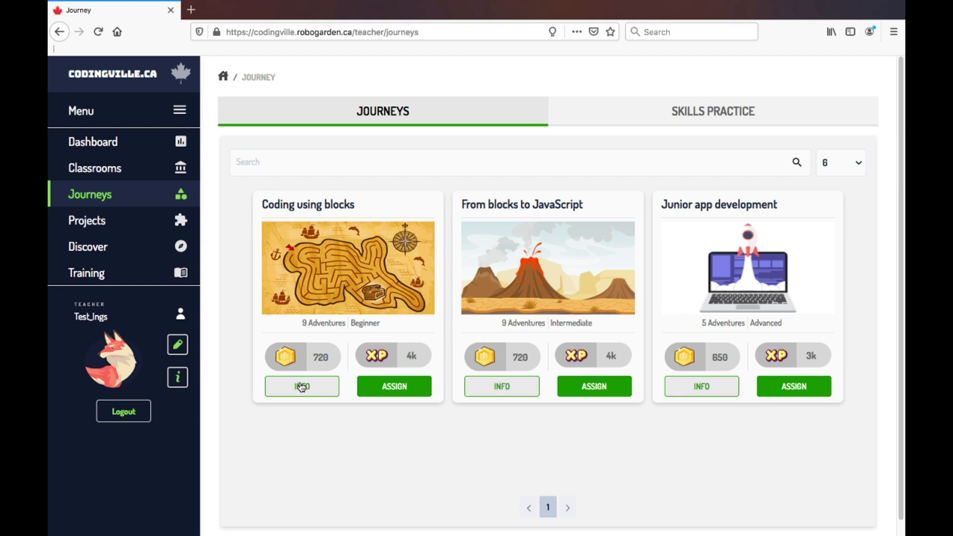
Read the INFO descriptions of Coding using blocks, From blocks to JavaScript and Junior app development, then switch to Skills Practice.
left_click(302, 386)
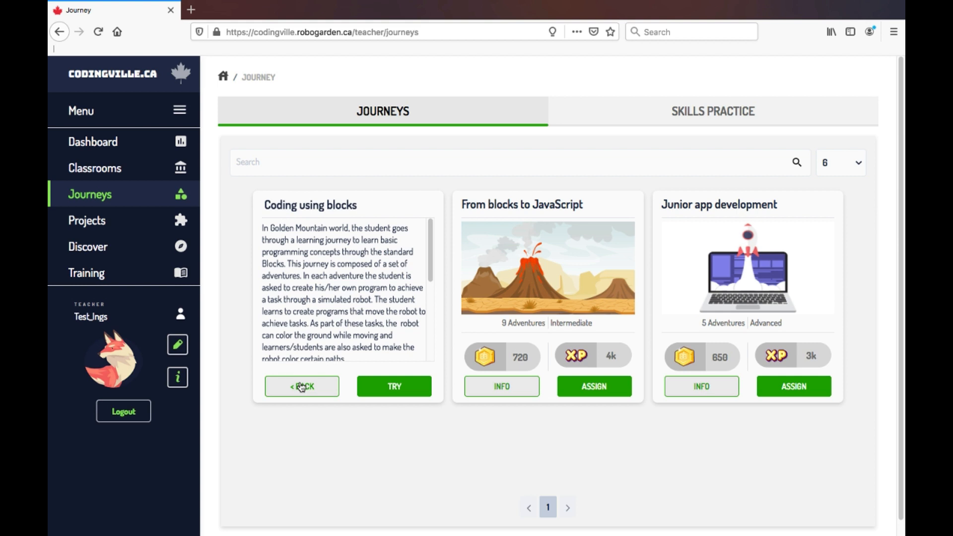
left_click(301, 386)
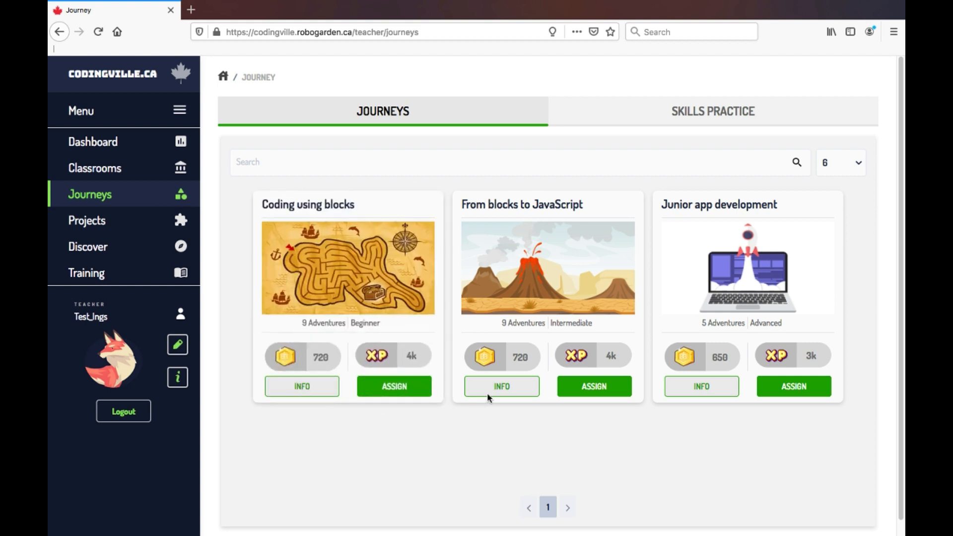
left_click(501, 386)
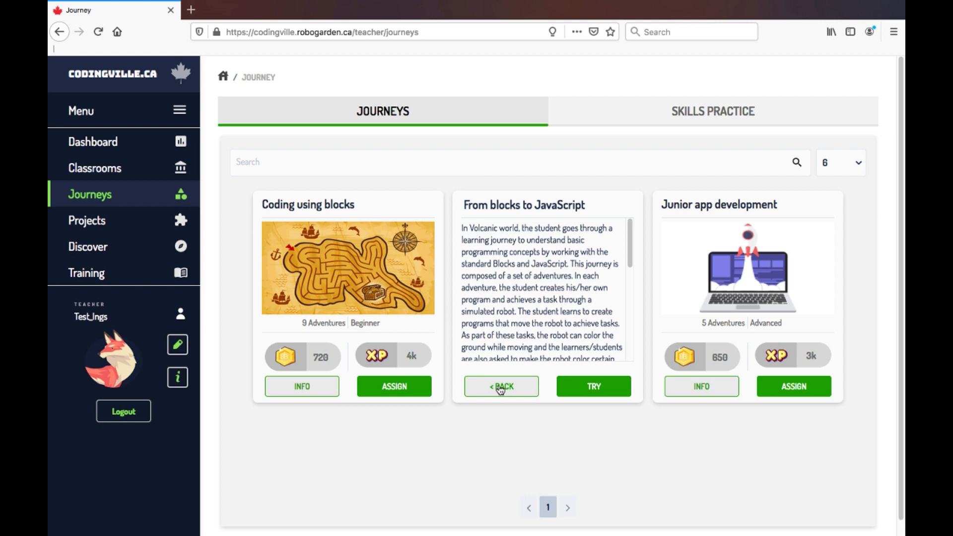
left_click(501, 386)
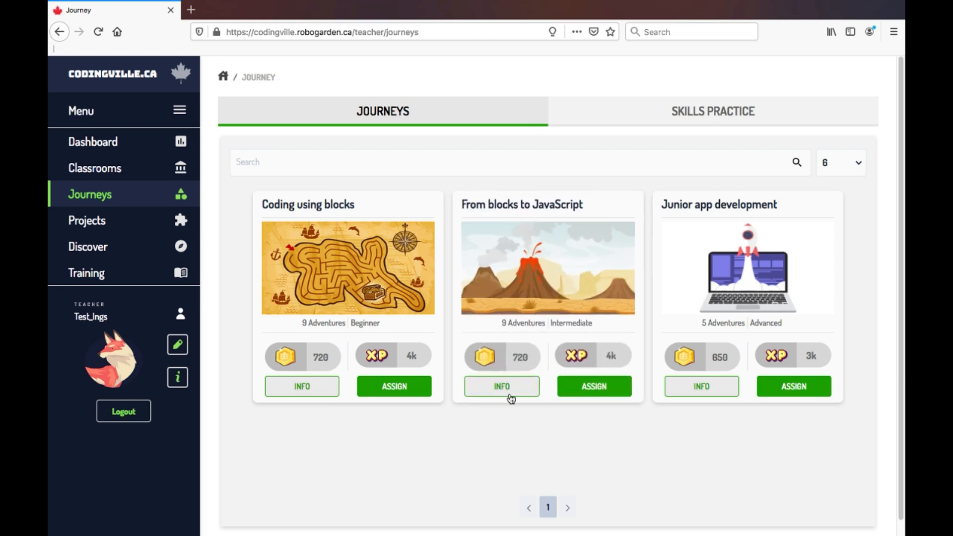
mouse_move(705, 384)
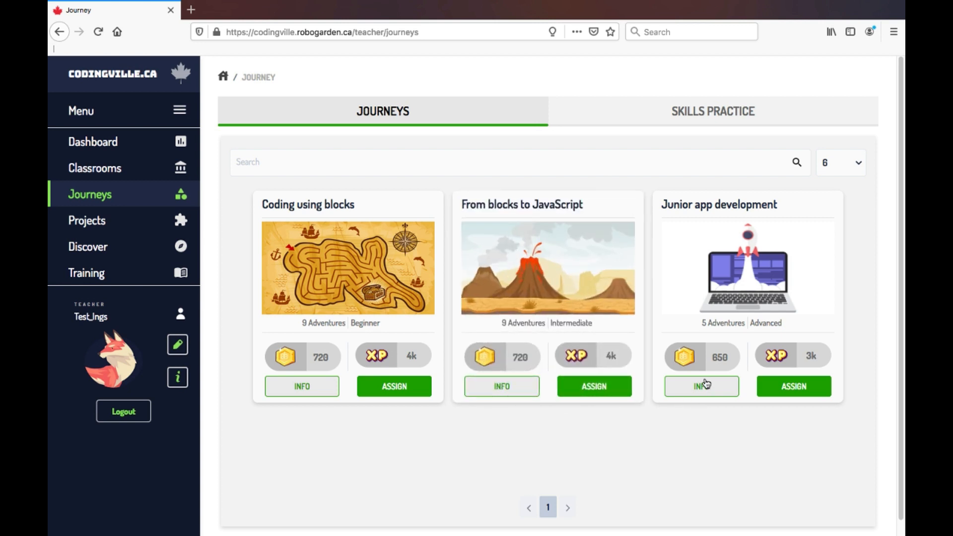
left_click(702, 386)
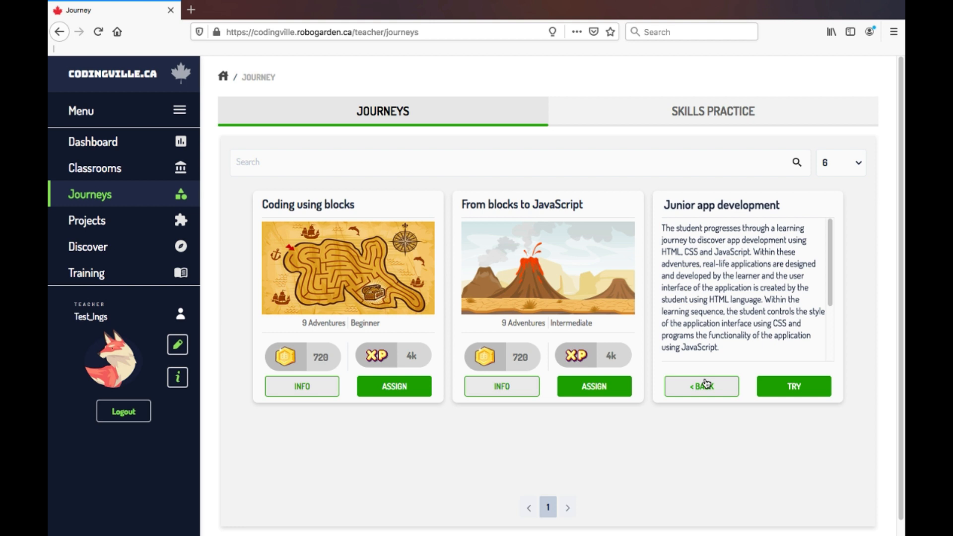
left_click(701, 386)
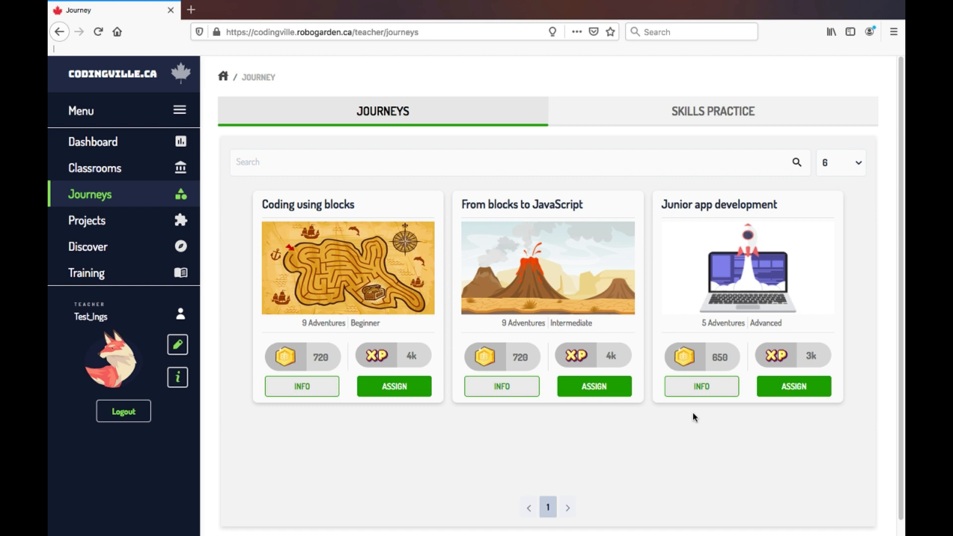
mouse_move(720, 341)
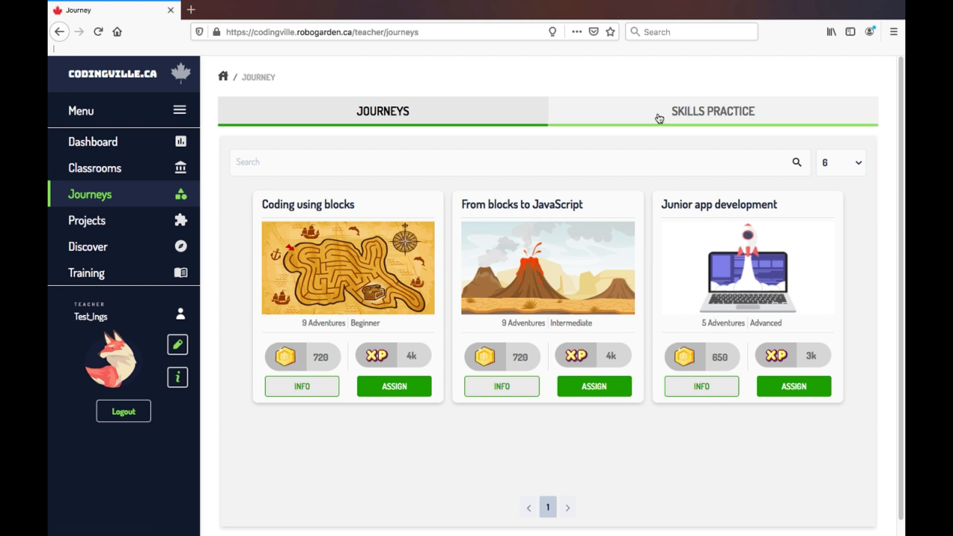
left_click(713, 111)
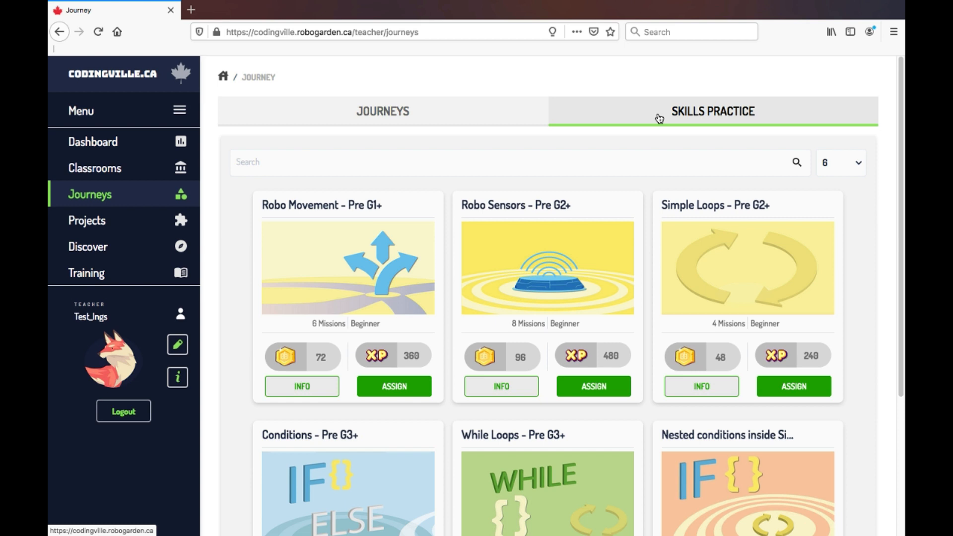
Return to the Journeys tab and open the From blocks to JavaScript journey's adventures.
left_click(383, 111)
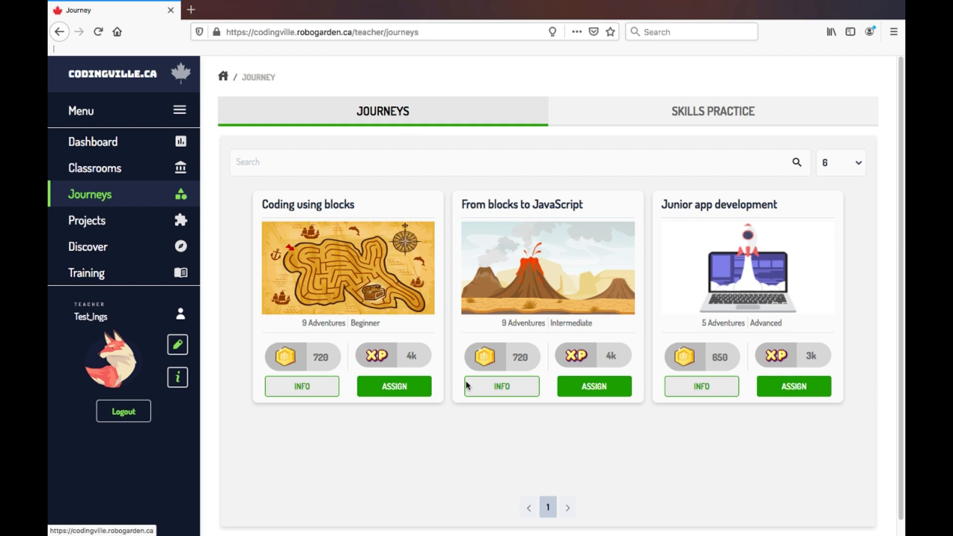
mouse_move(491, 388)
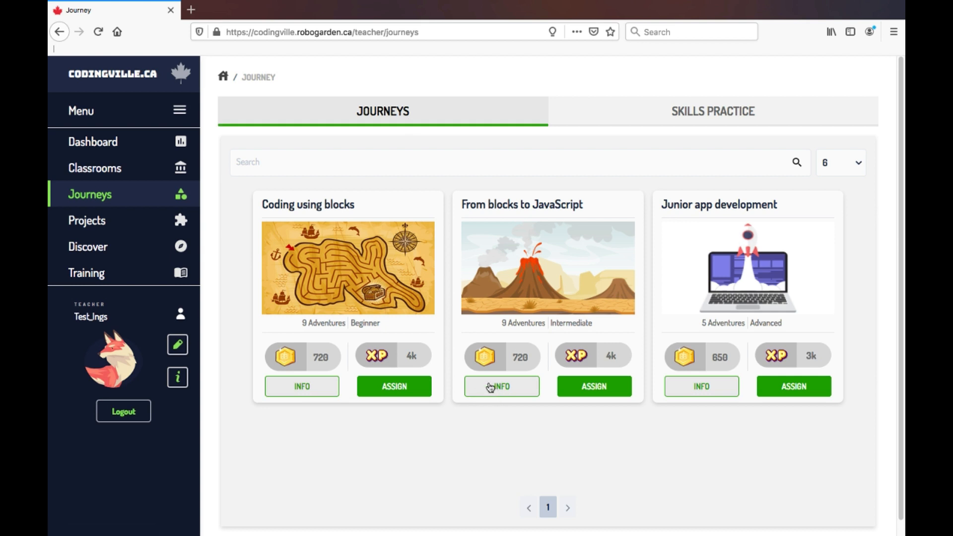
left_click(501, 387)
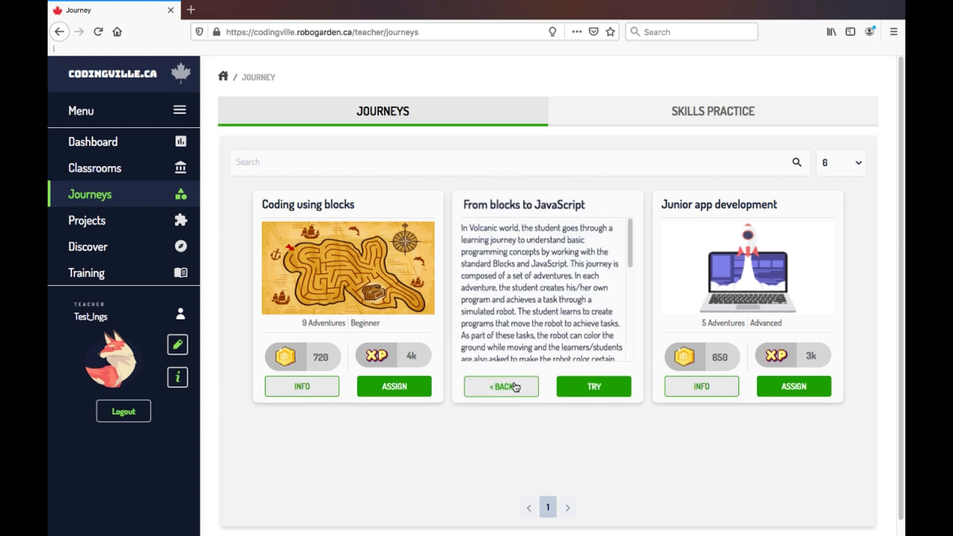
left_click(593, 386)
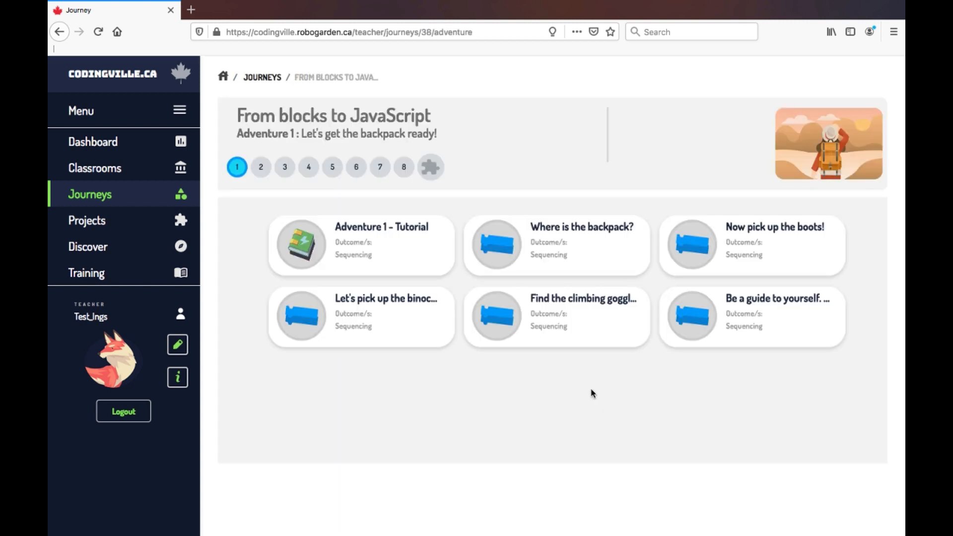
mouse_move(356, 185)
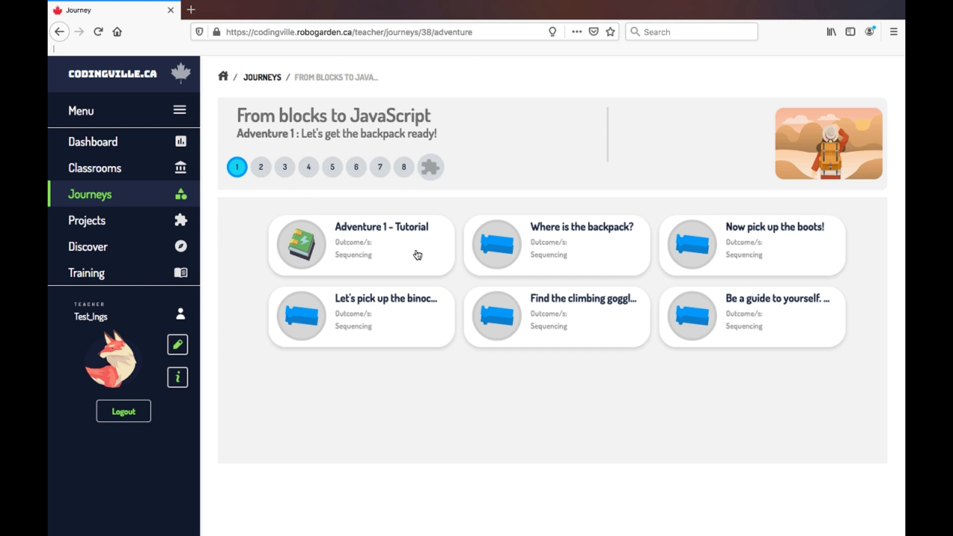
mouse_move(308, 215)
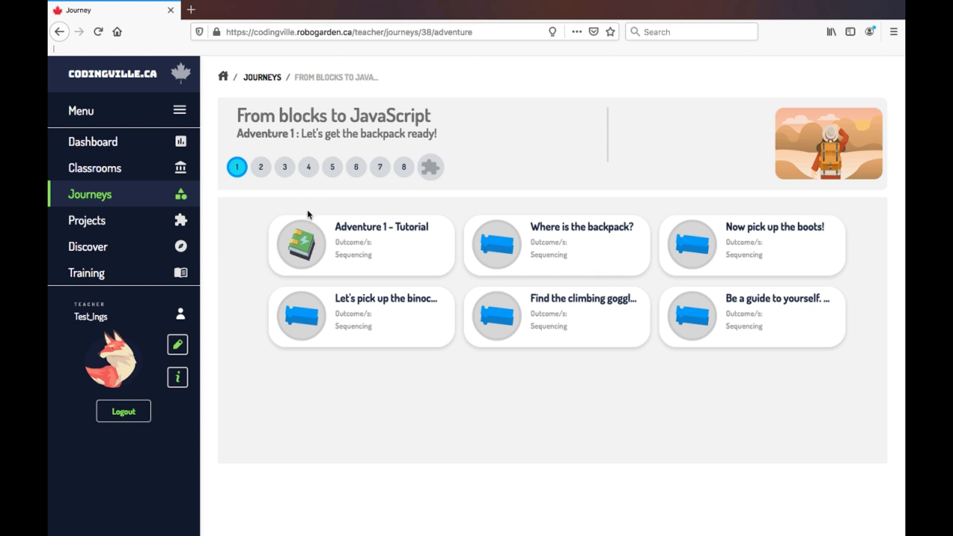
View Adventures 4 and 7, preview the hot rocks mission and its instructions, then return to the journeys list.
left_click(308, 167)
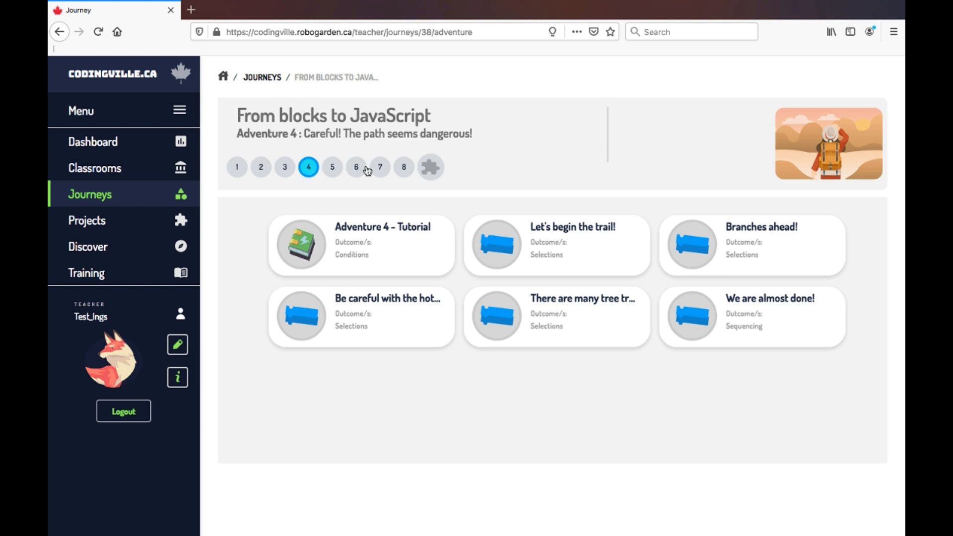
left_click(379, 167)
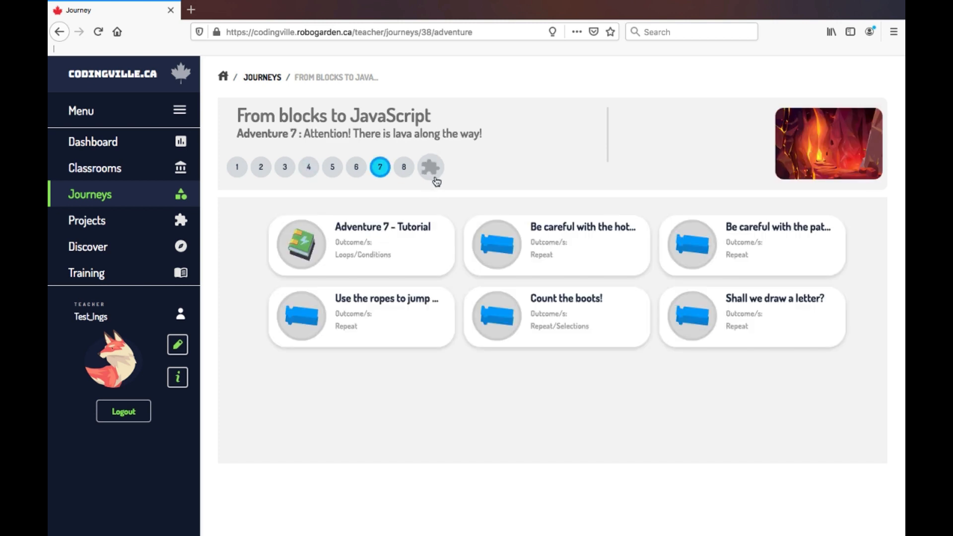
mouse_move(433, 177)
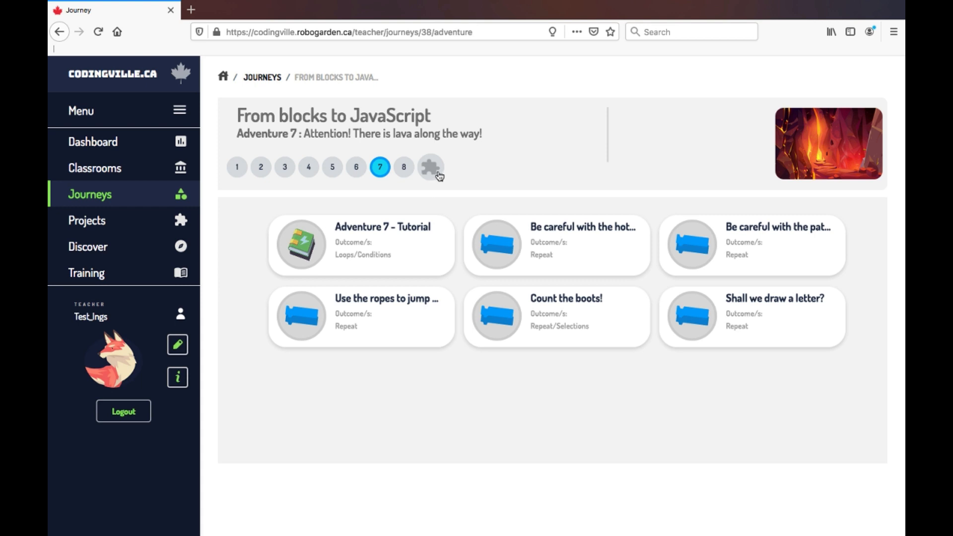
mouse_move(545, 268)
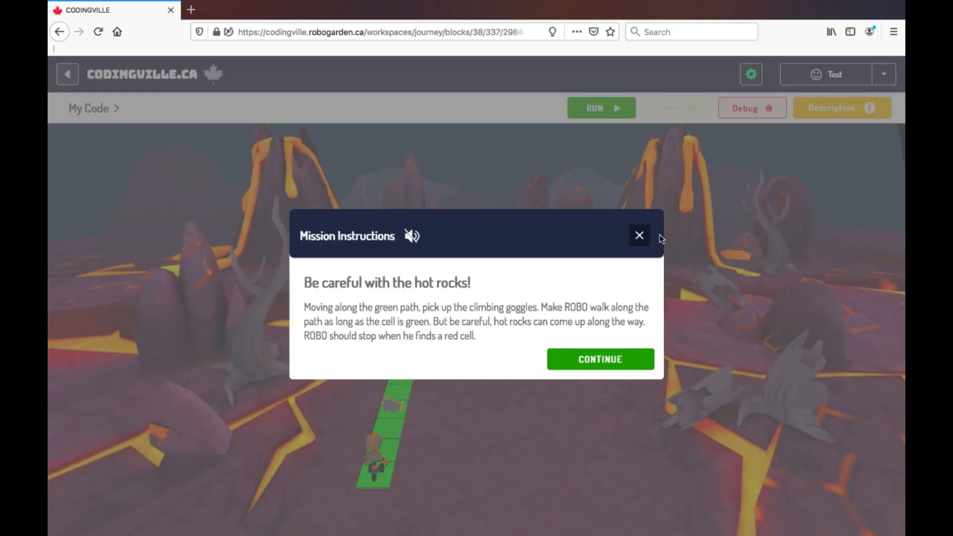
left_click(600, 360)
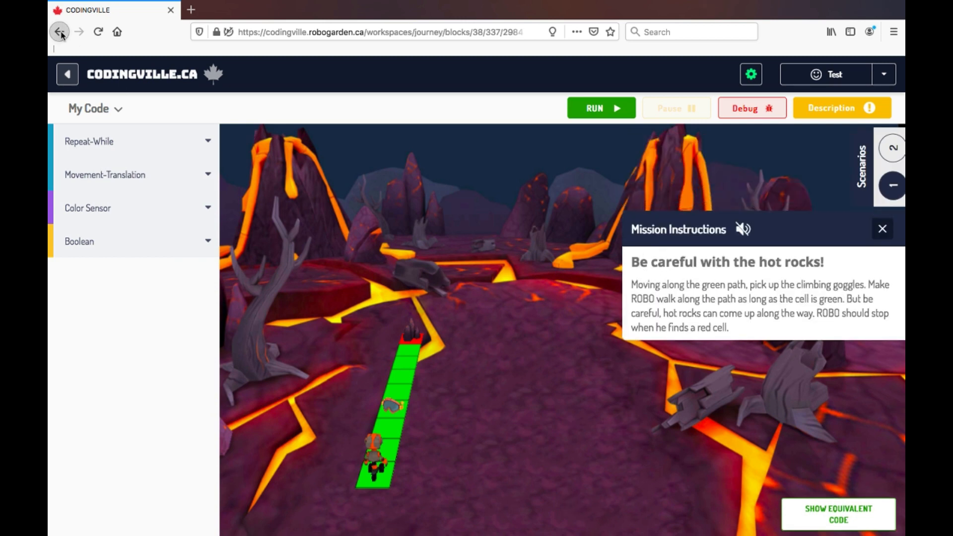
left_click(58, 32)
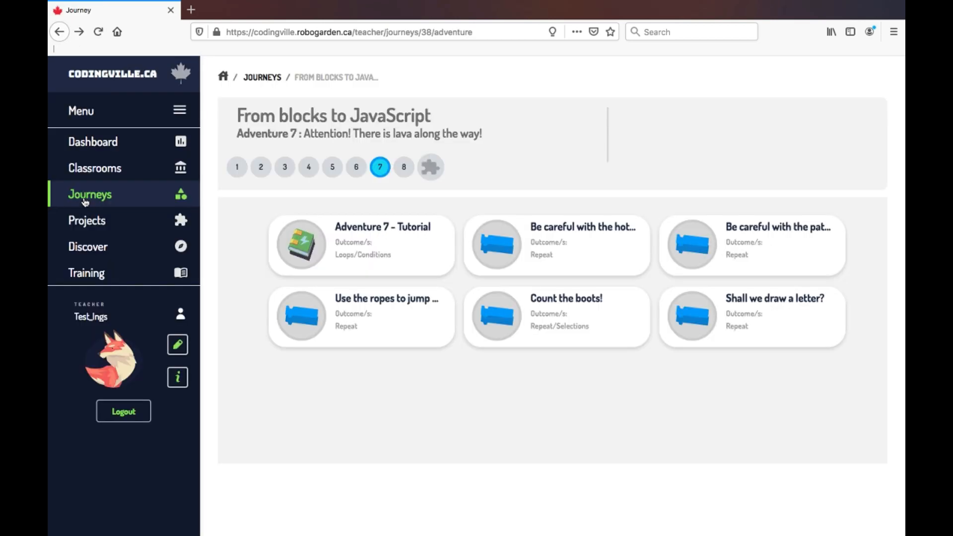
left_click(89, 193)
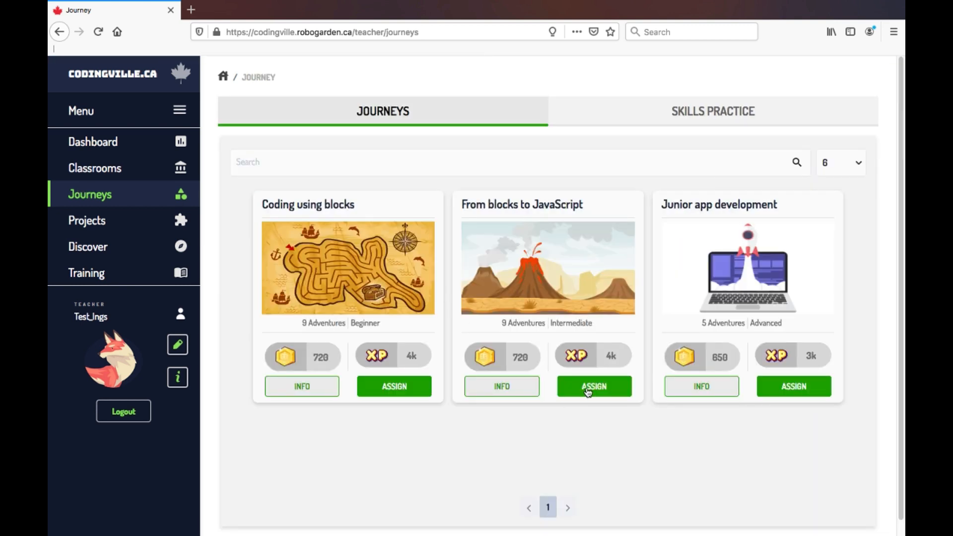
Assign From blocks to JavaScript to the Demo class, then go to the Projects page.
left_click(594, 387)
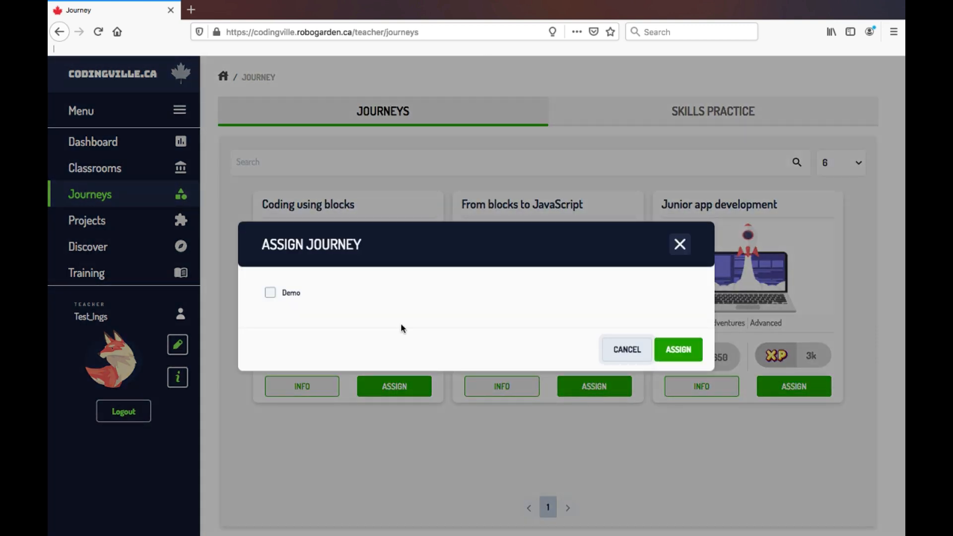
left_click(270, 292)
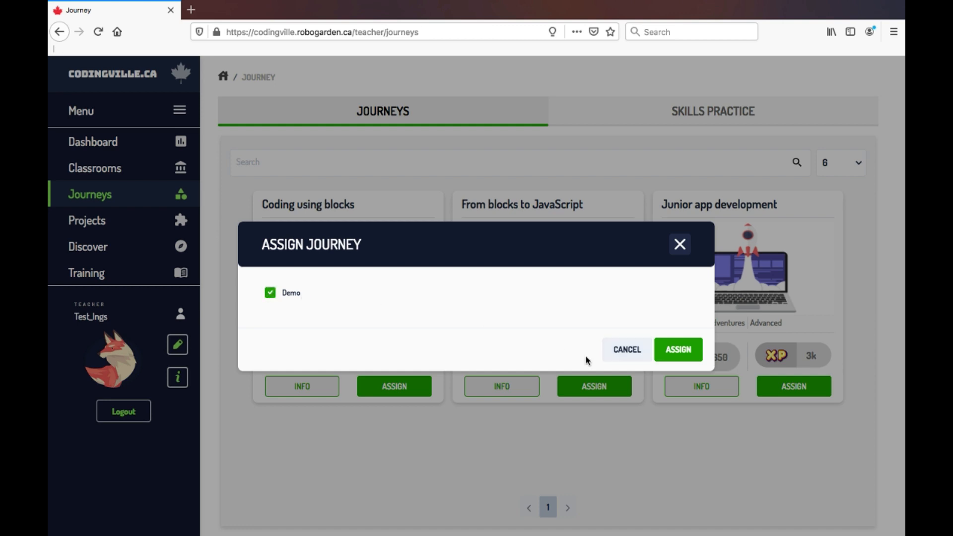
left_click(678, 349)
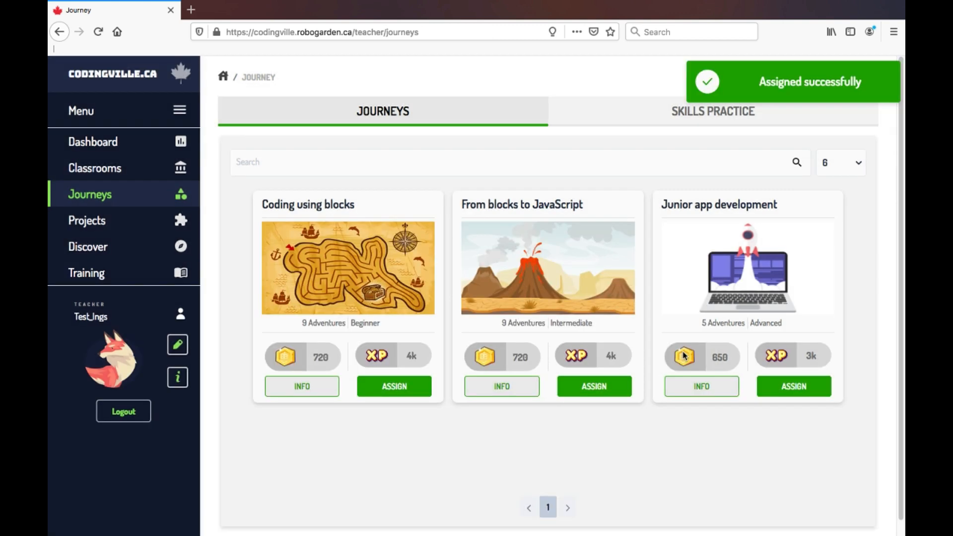
mouse_move(498, 283)
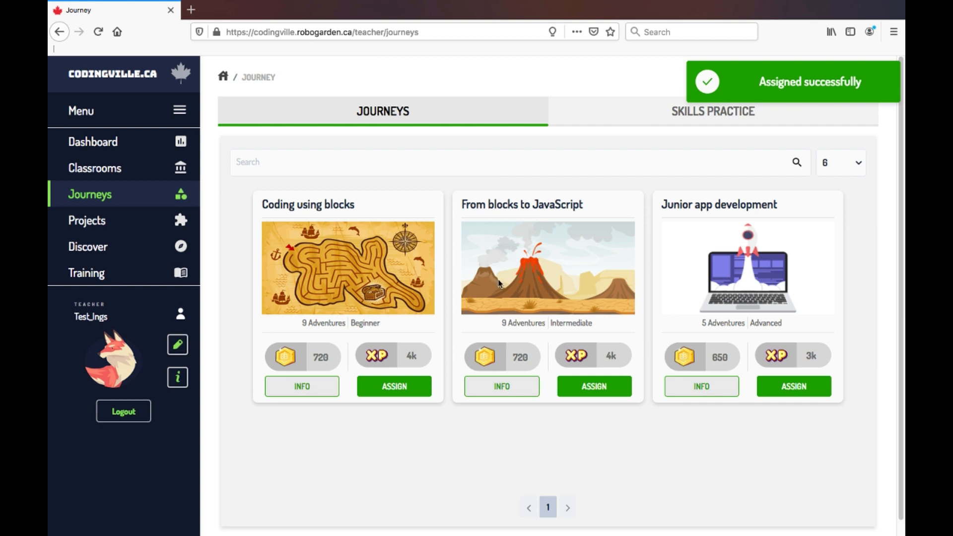
left_click(88, 220)
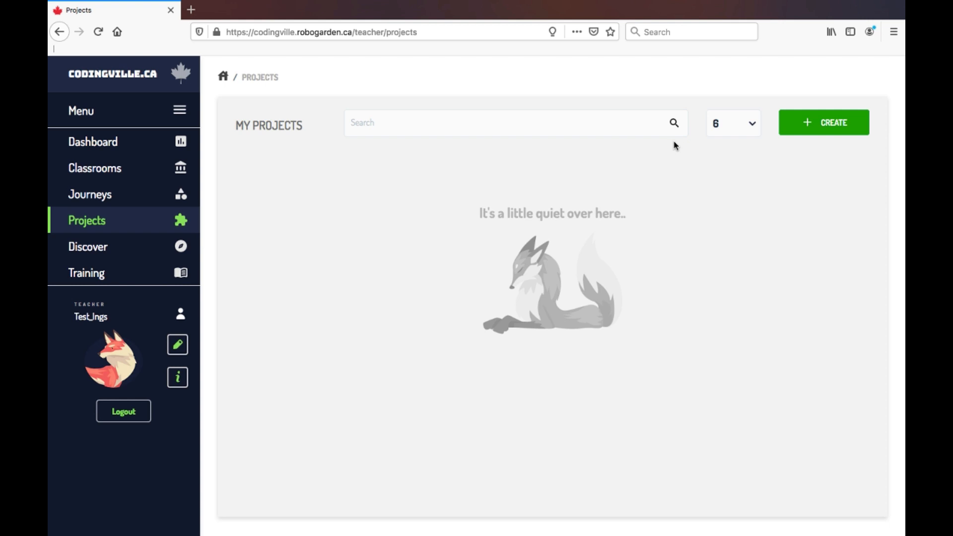
mouse_move(813, 122)
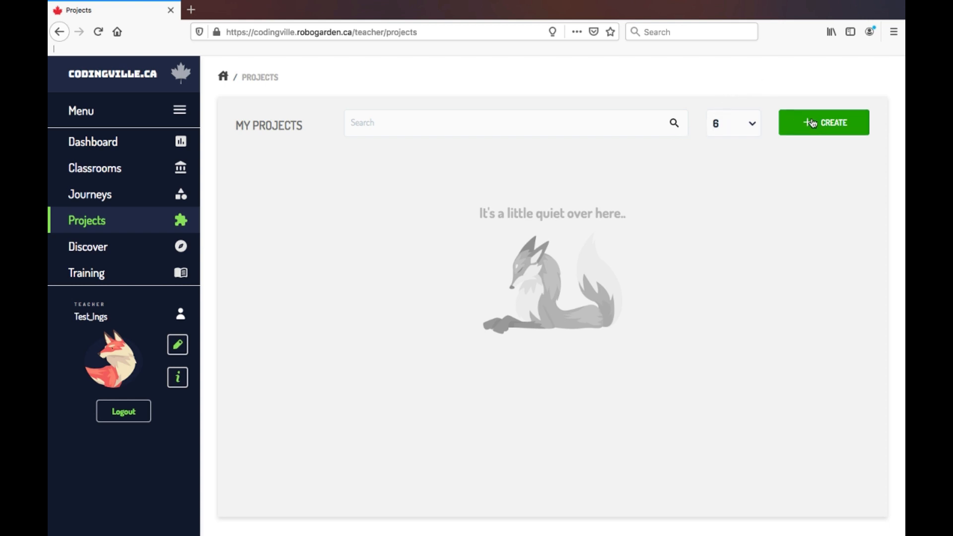
View the Create Project game/app choices without picking one, then move on to Discover.
left_click(823, 122)
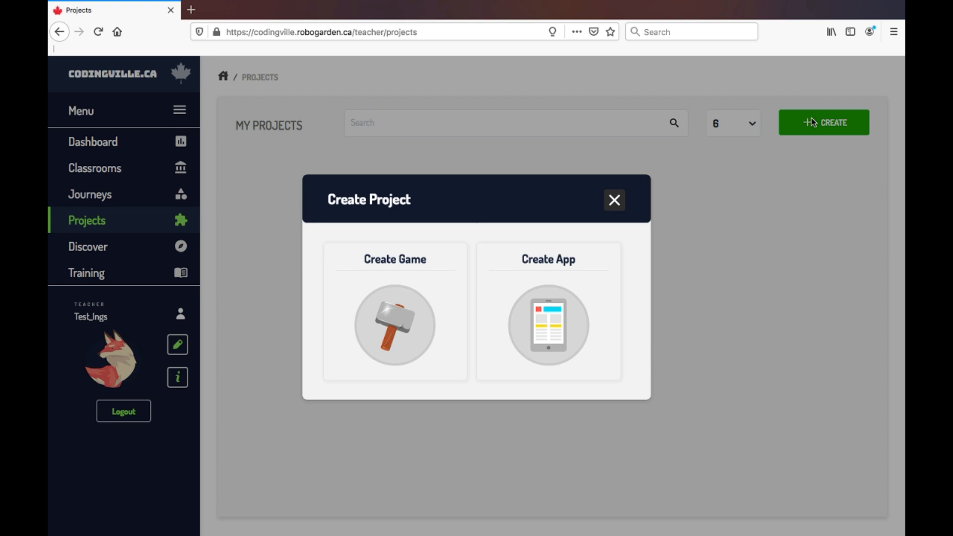
mouse_move(625, 202)
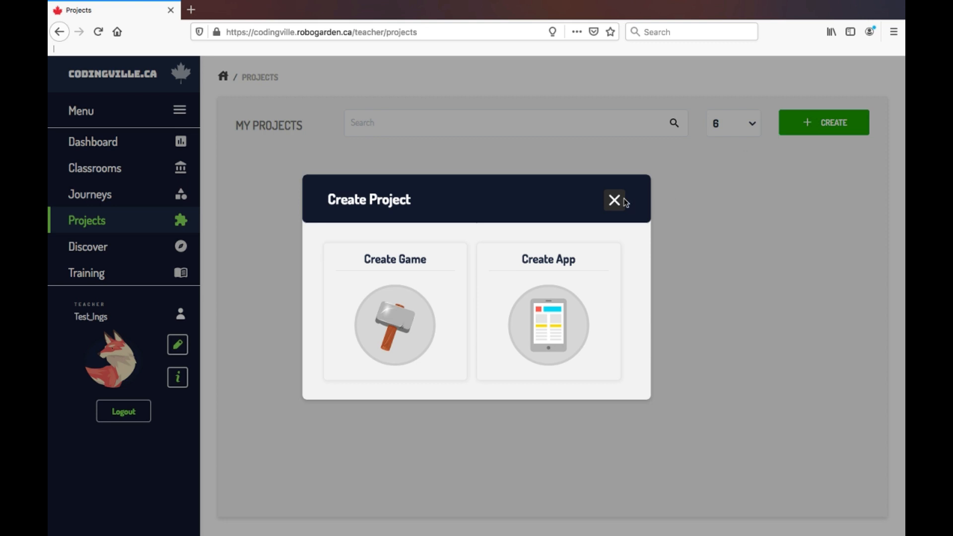
left_click(87, 246)
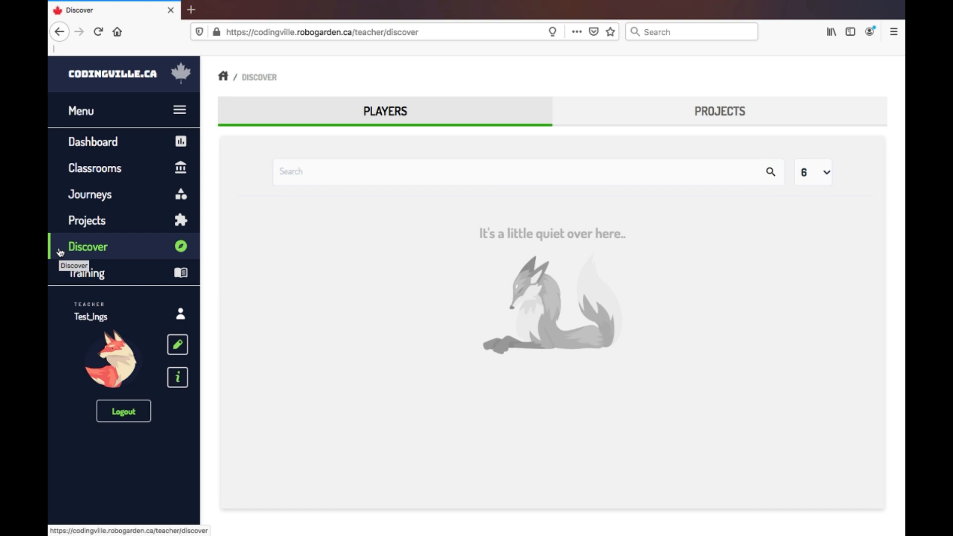
mouse_move(586, 111)
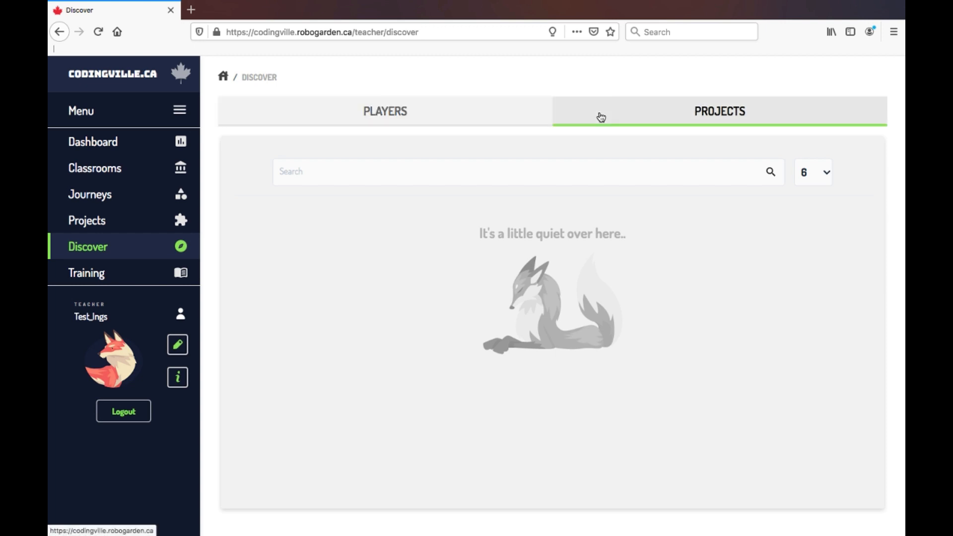
mouse_move(692, 114)
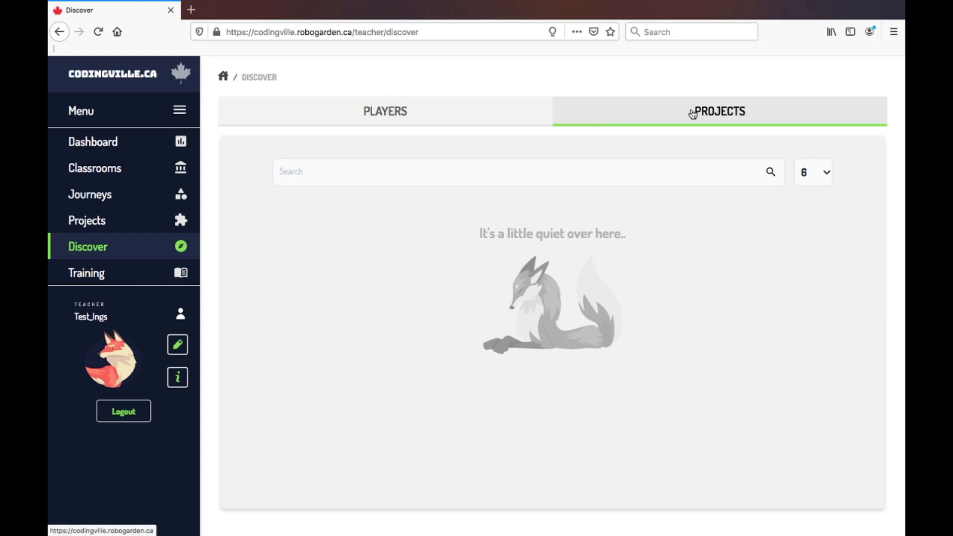
mouse_move(86, 273)
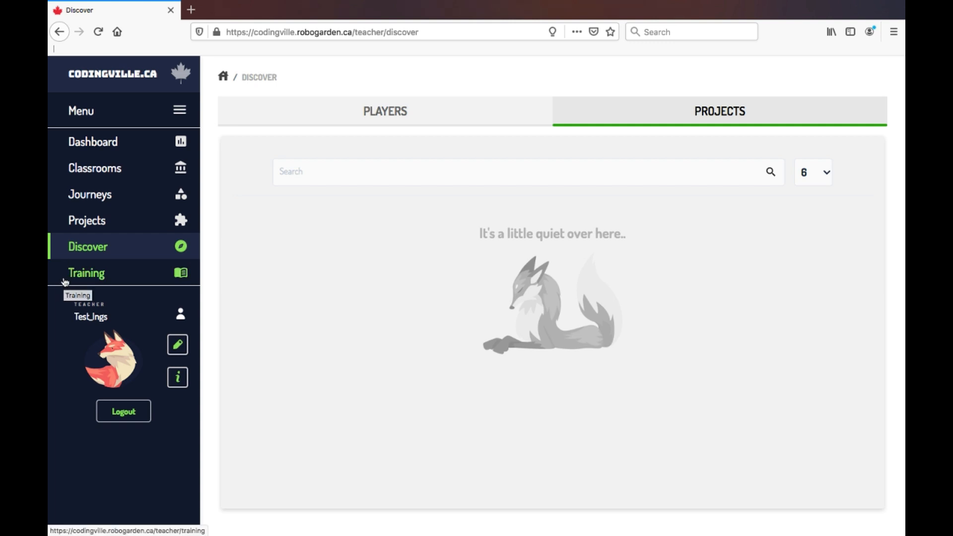
Open the Training page listing the five teacher courses.
left_click(85, 272)
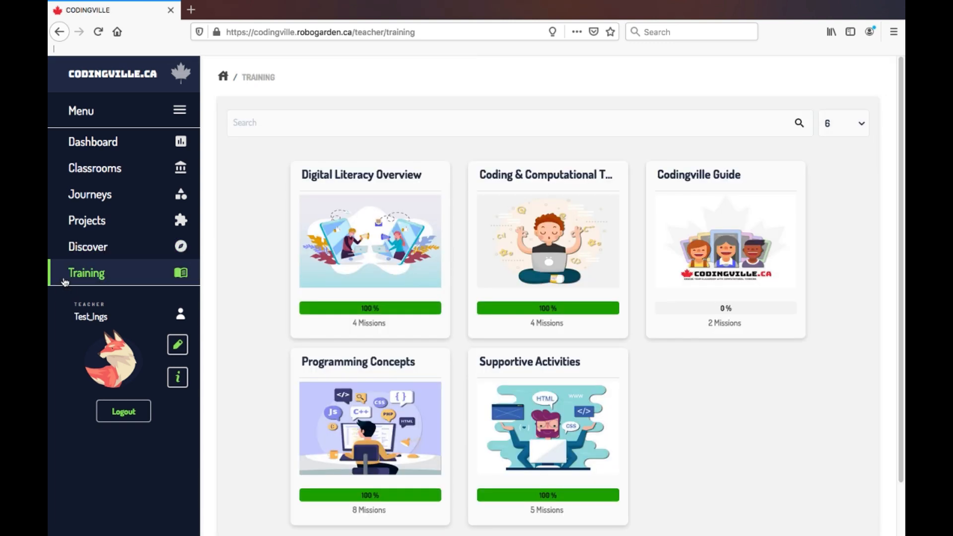